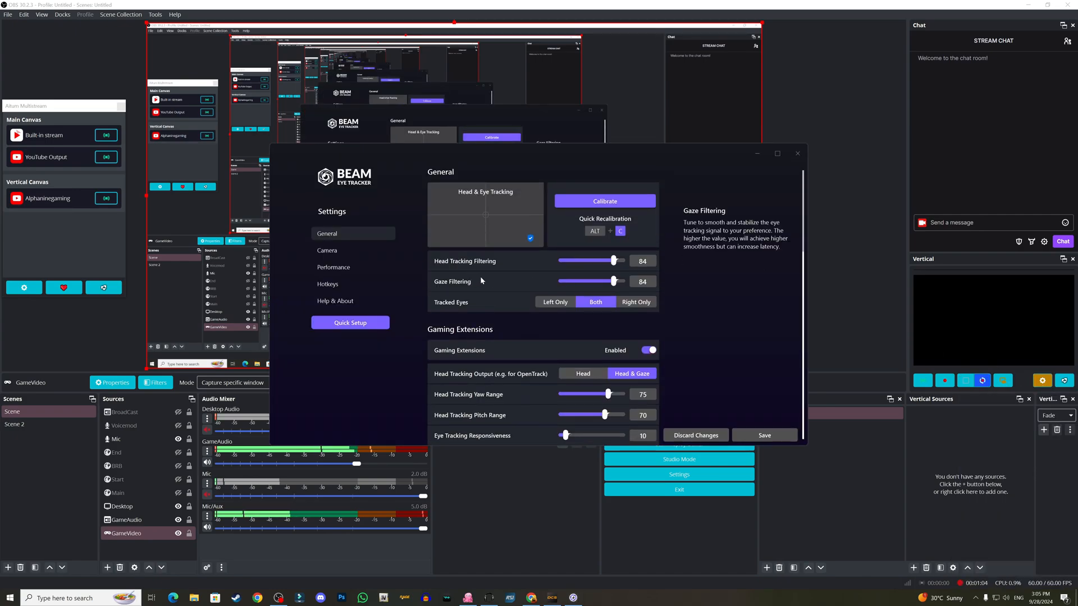
mouse_move(701, 279)
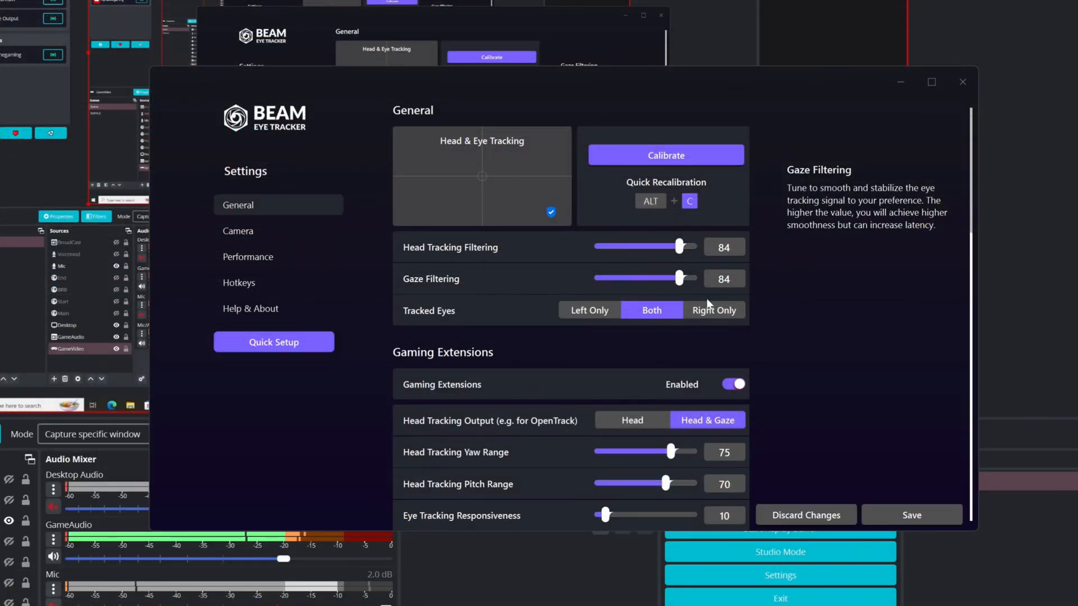
mouse_move(578, 318)
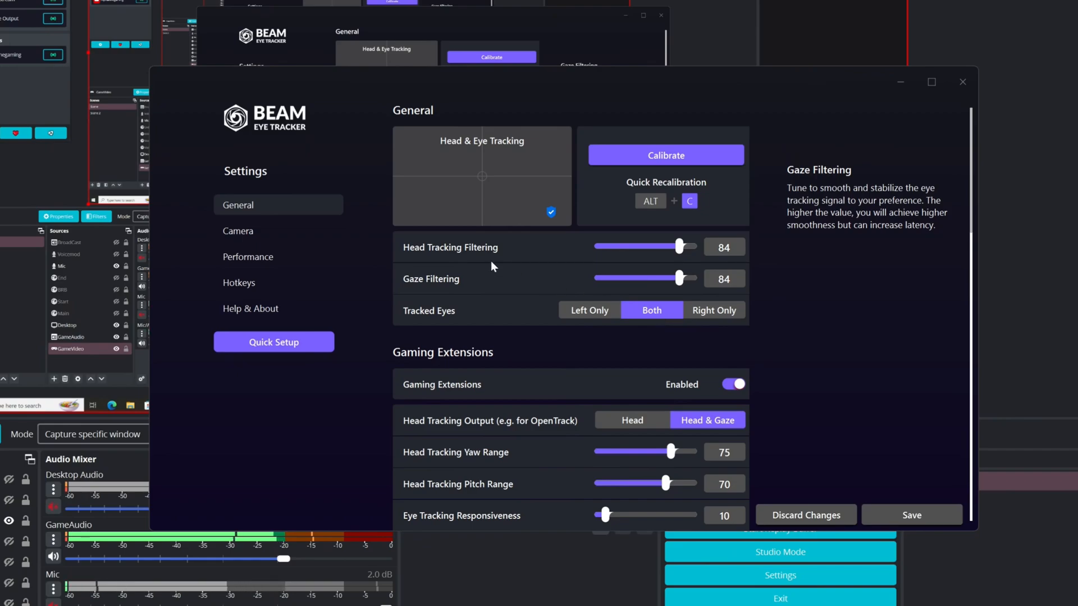
mouse_move(710, 255)
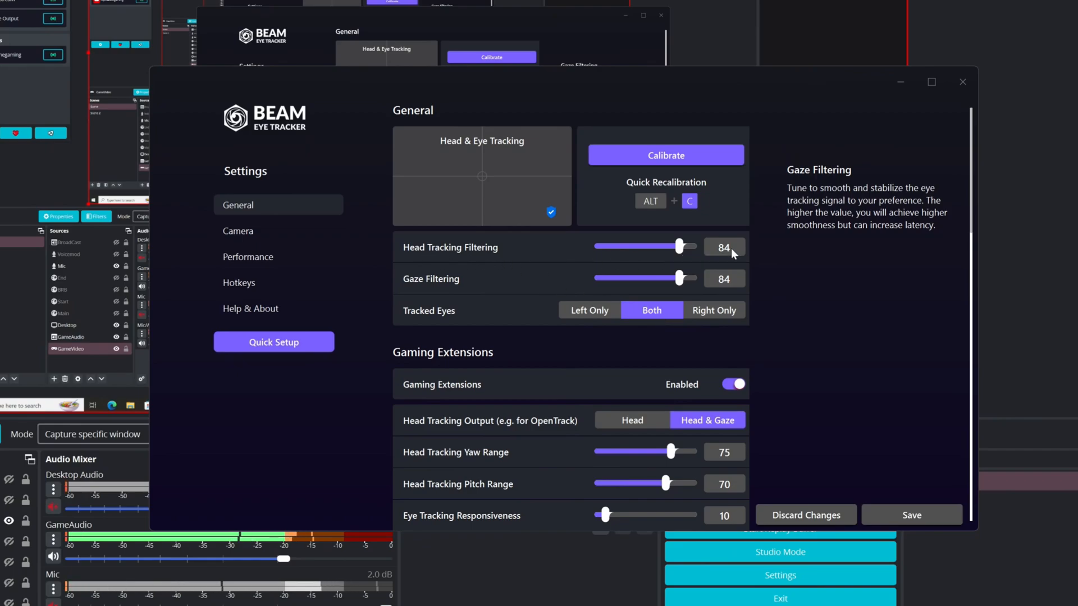
mouse_move(731, 281)
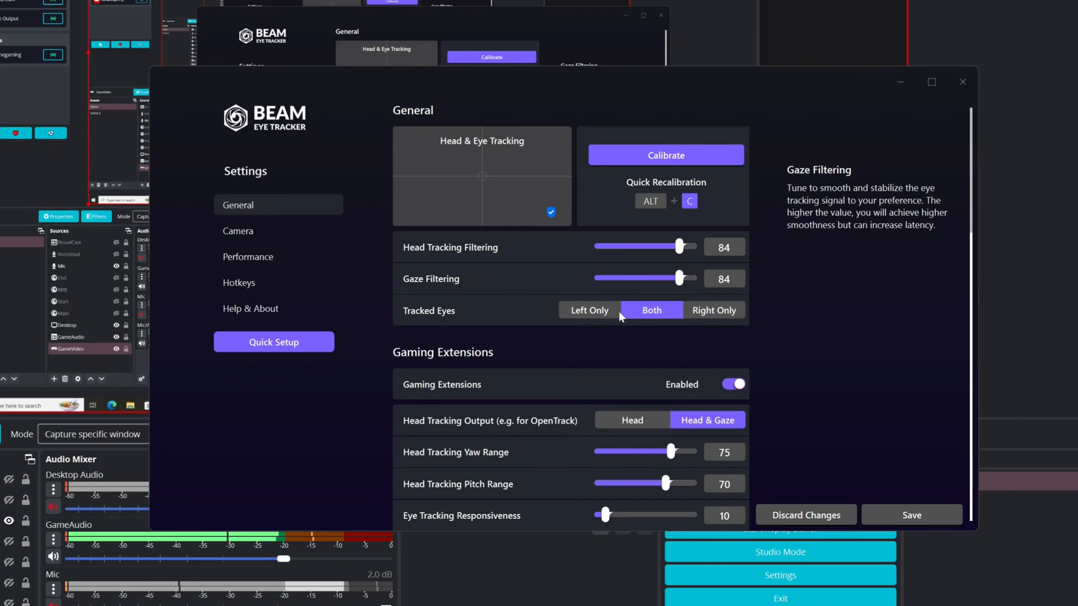
Review the camera settings, listing the available resolutions and framerates (640x480@30, -20 tilt).
scroll(down, 3)
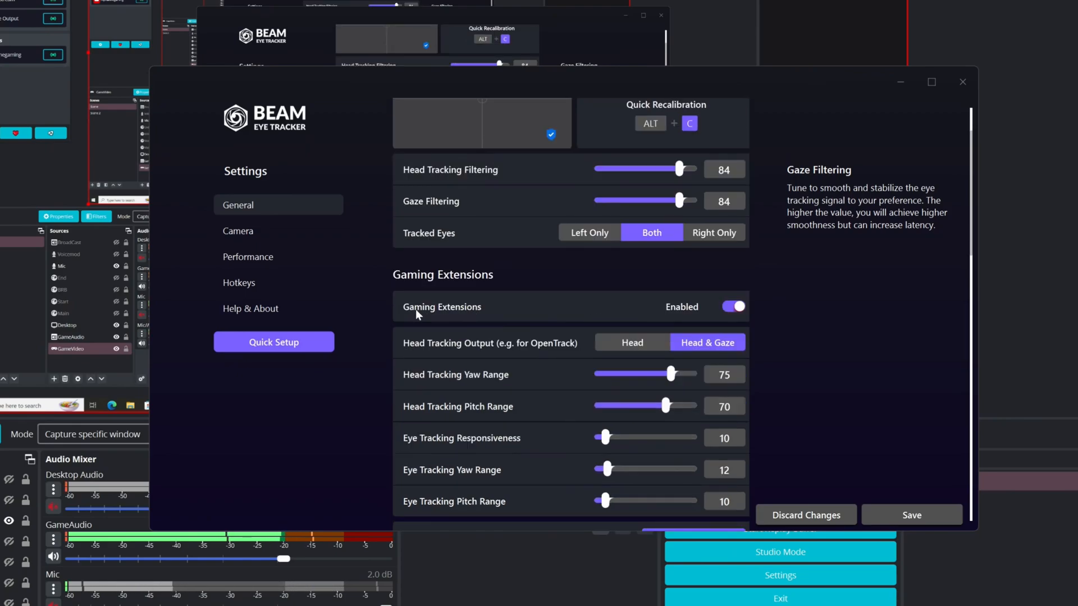
mouse_move(492, 316)
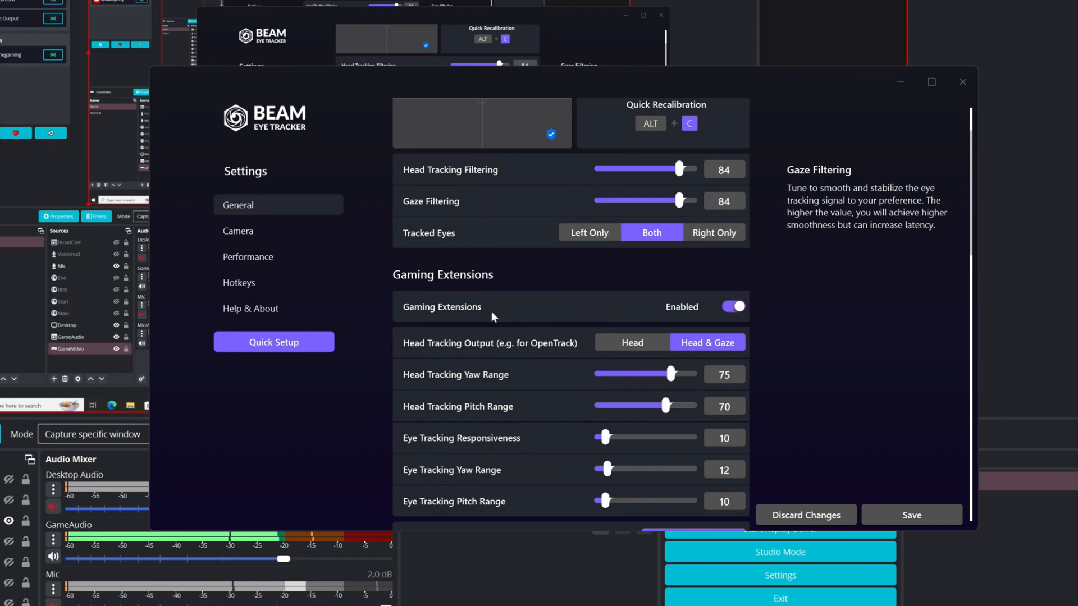
mouse_move(767, 314)
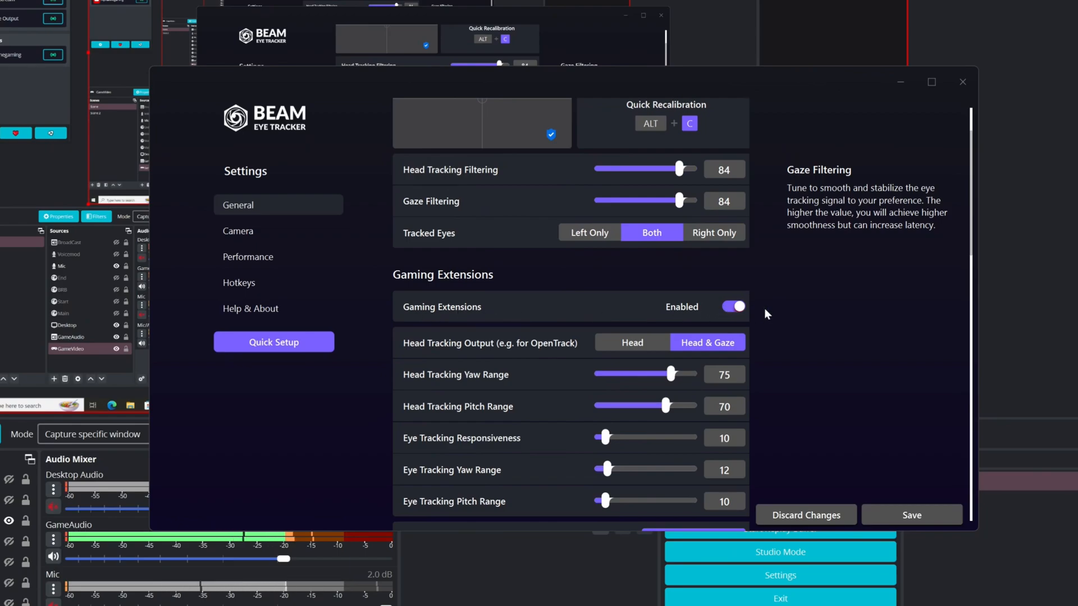
scroll(down, 3)
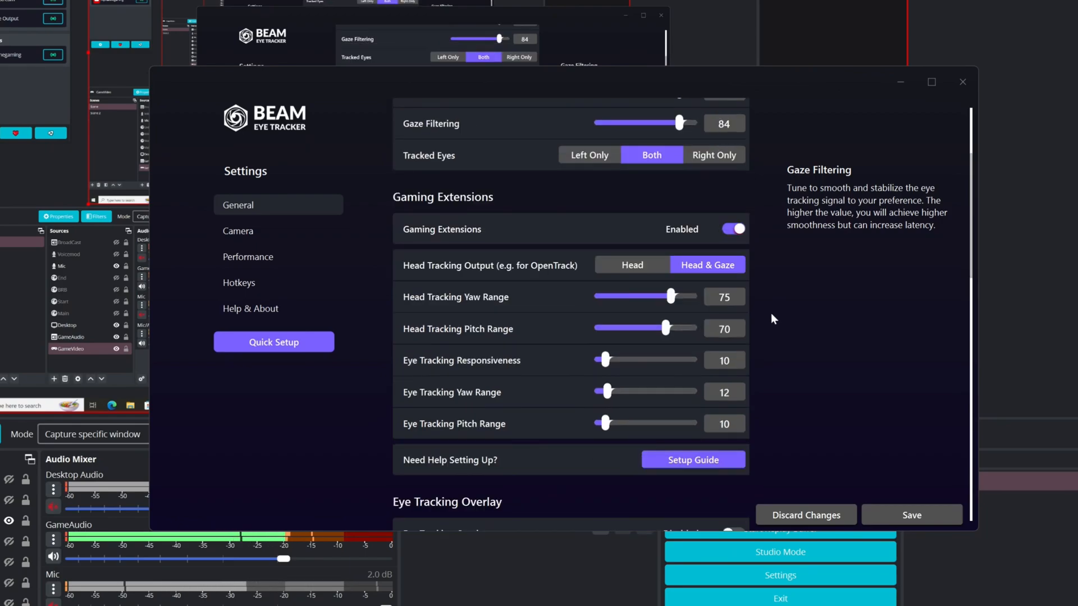
mouse_move(501, 276)
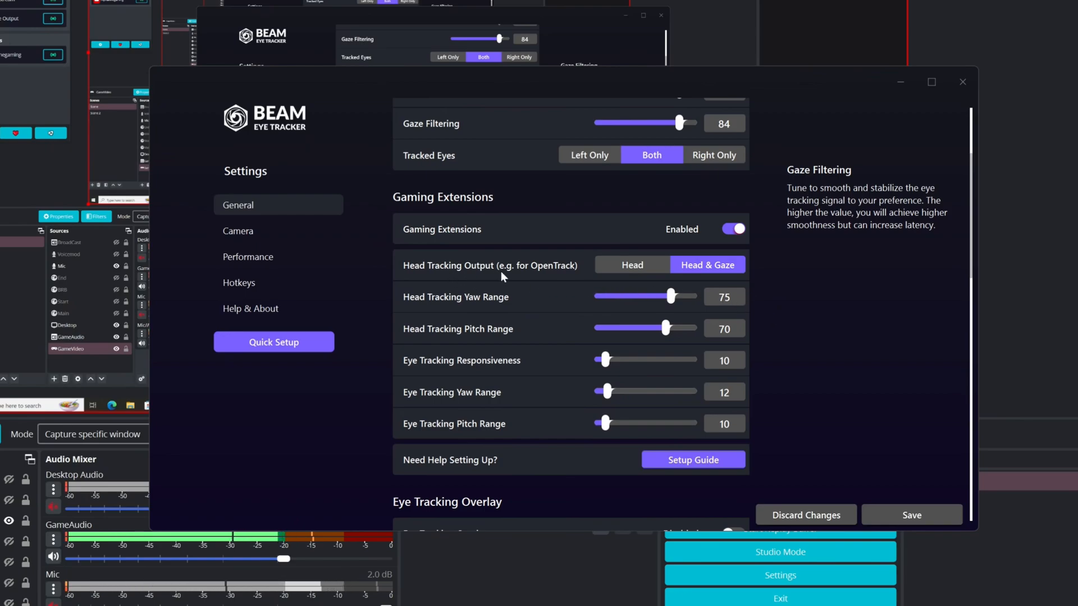
mouse_move(551, 277)
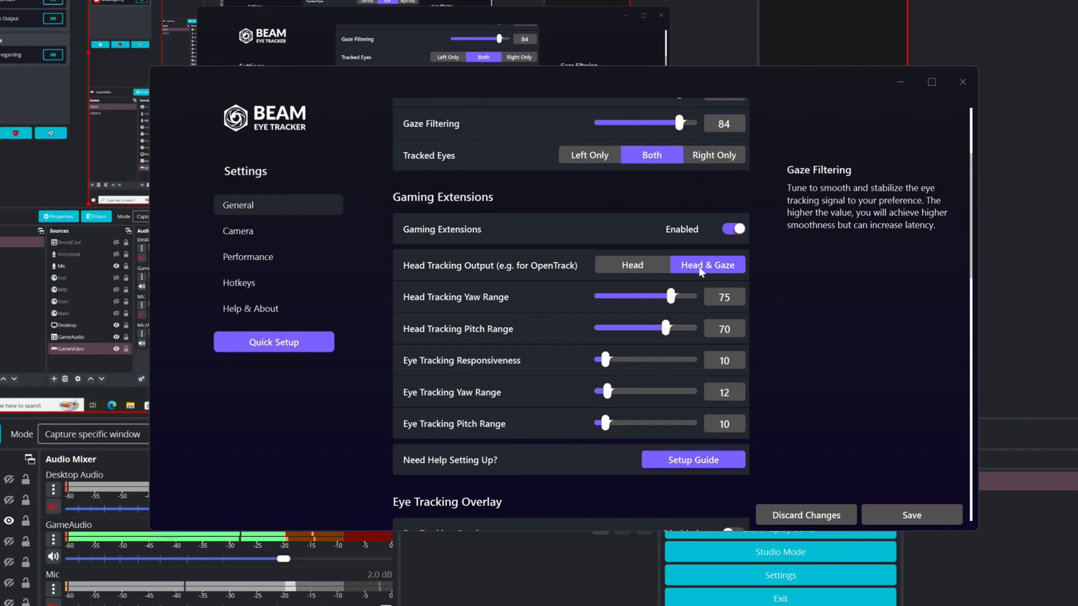
mouse_move(707, 271)
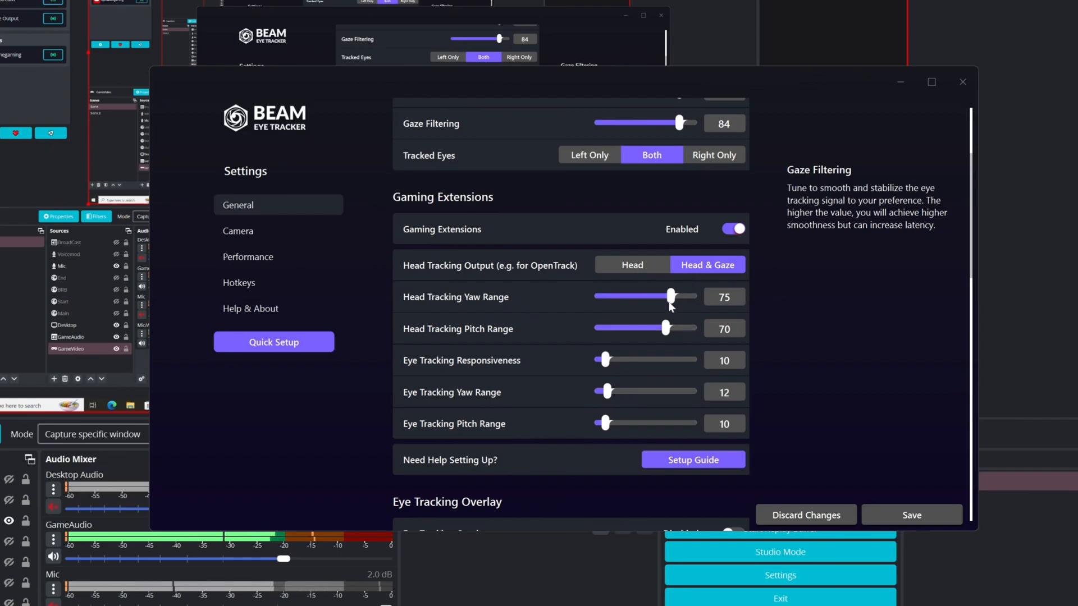
mouse_move(652, 361)
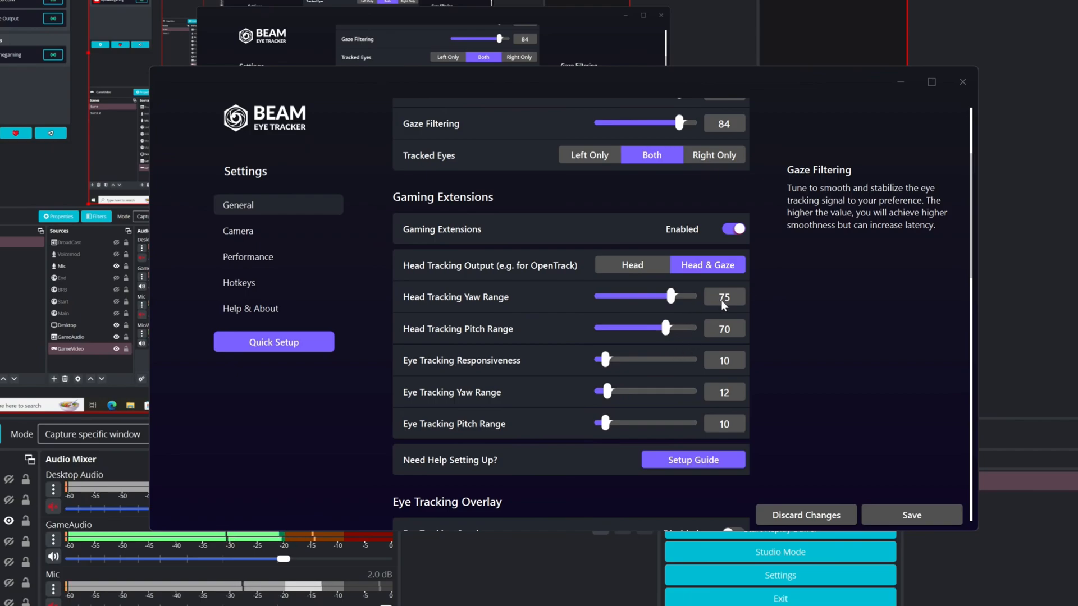
mouse_move(541, 303)
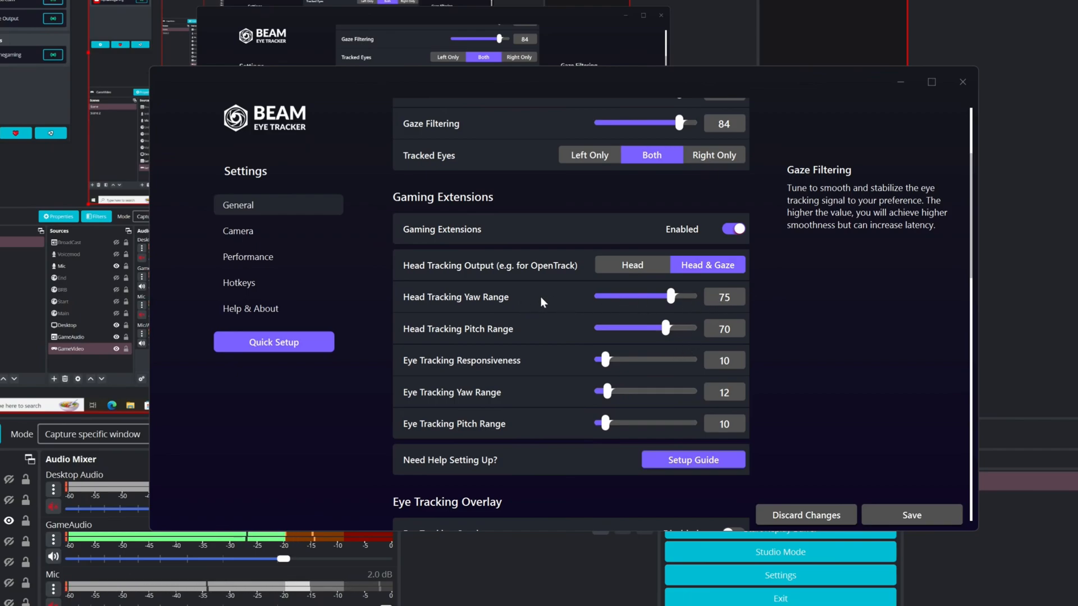
mouse_move(497, 336)
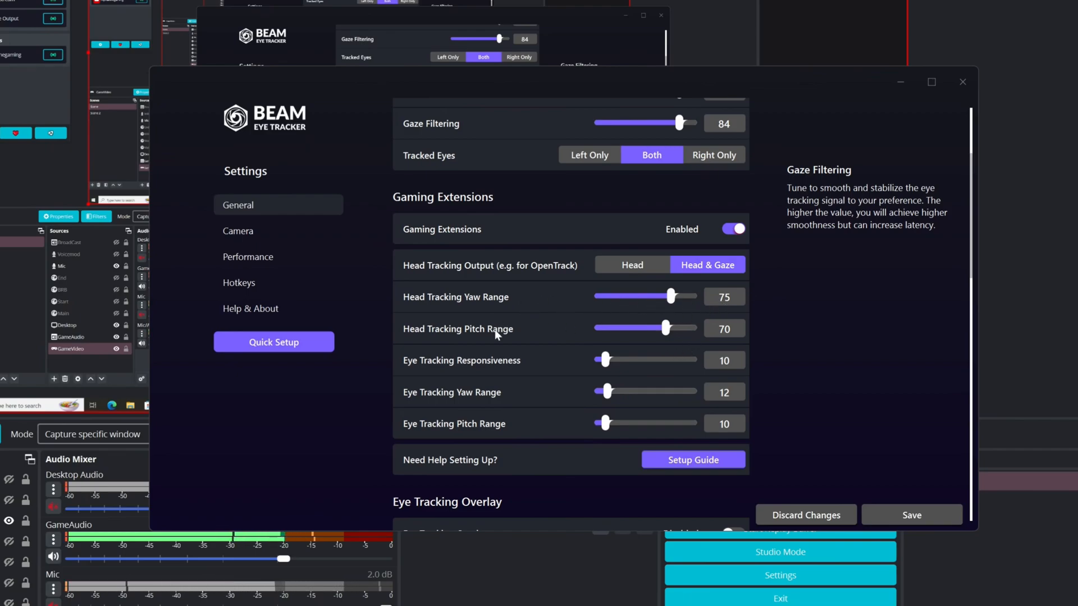
mouse_move(518, 373)
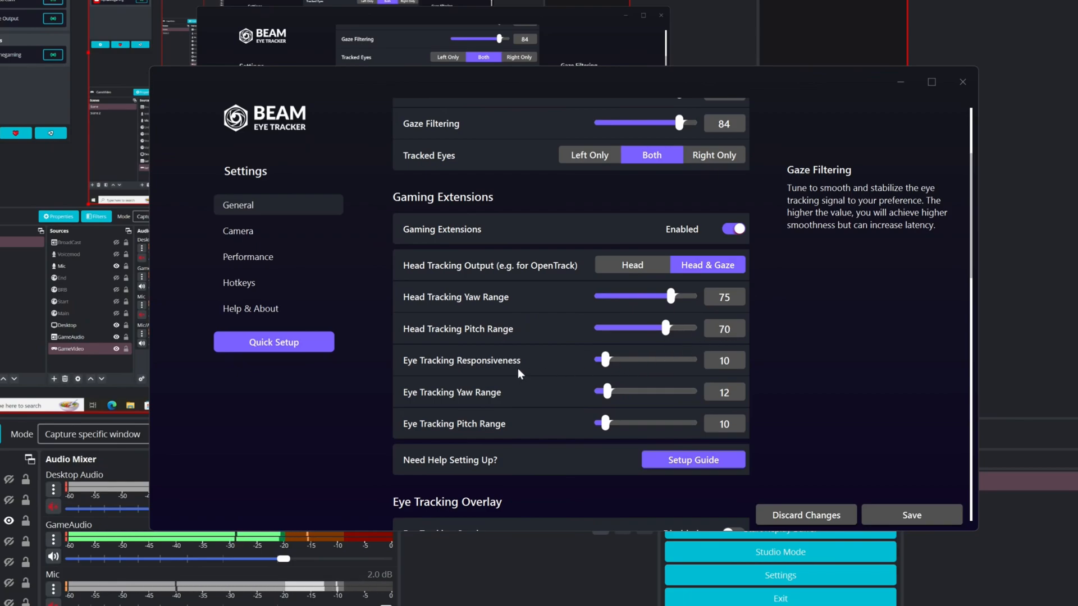
mouse_move(497, 373)
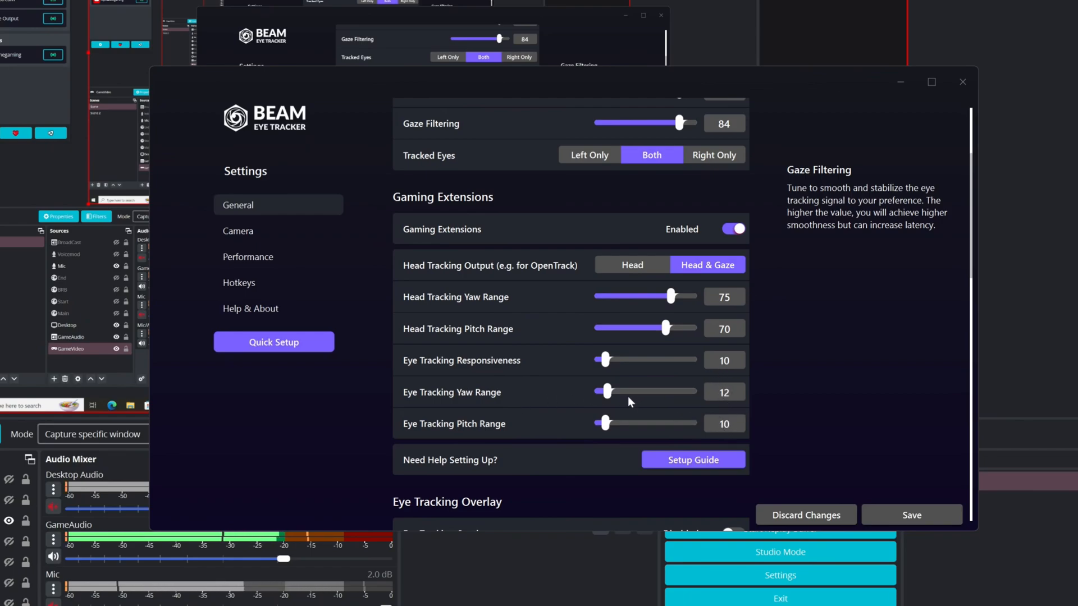
scroll(down, 3)
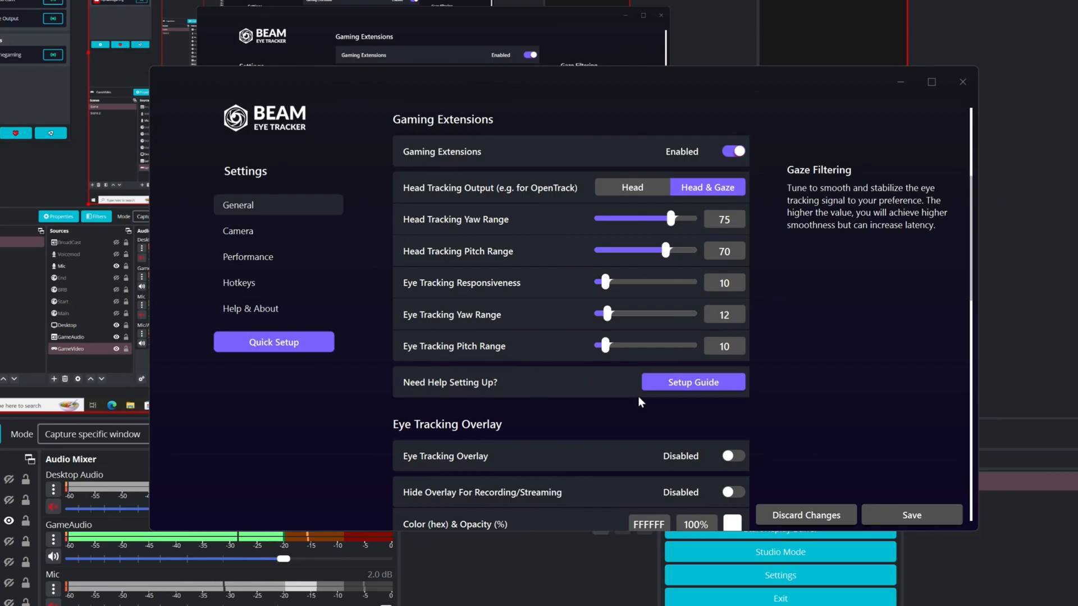
mouse_move(644, 407)
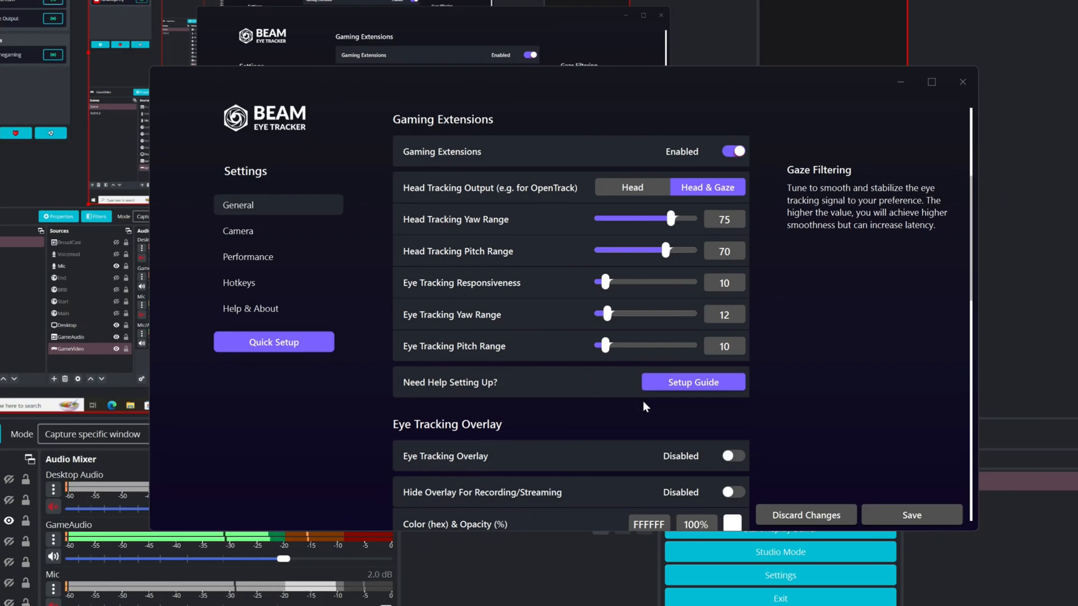
mouse_move(645, 413)
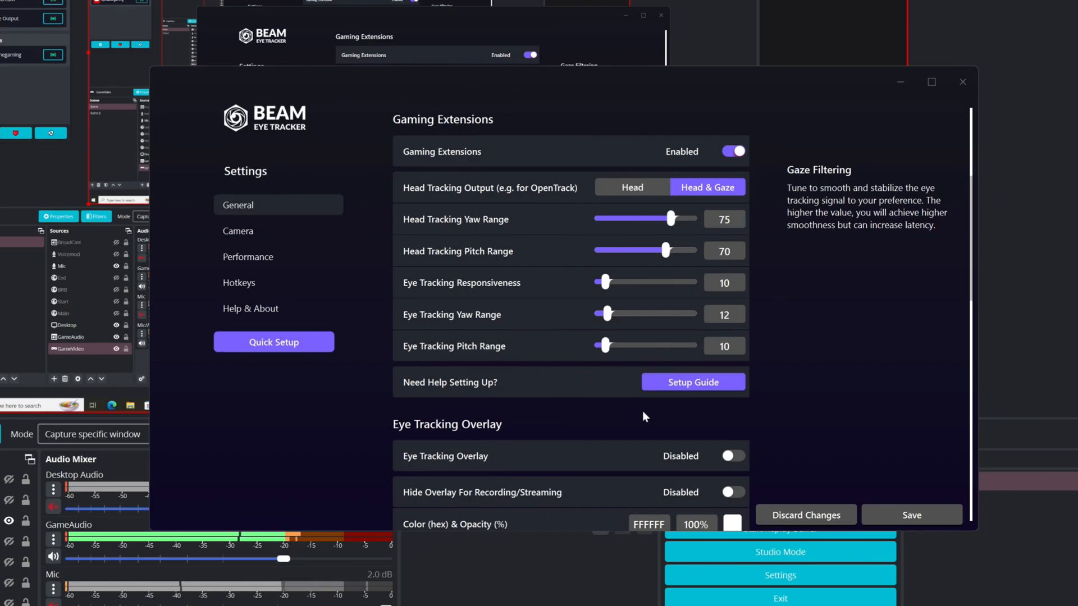
mouse_move(622, 411)
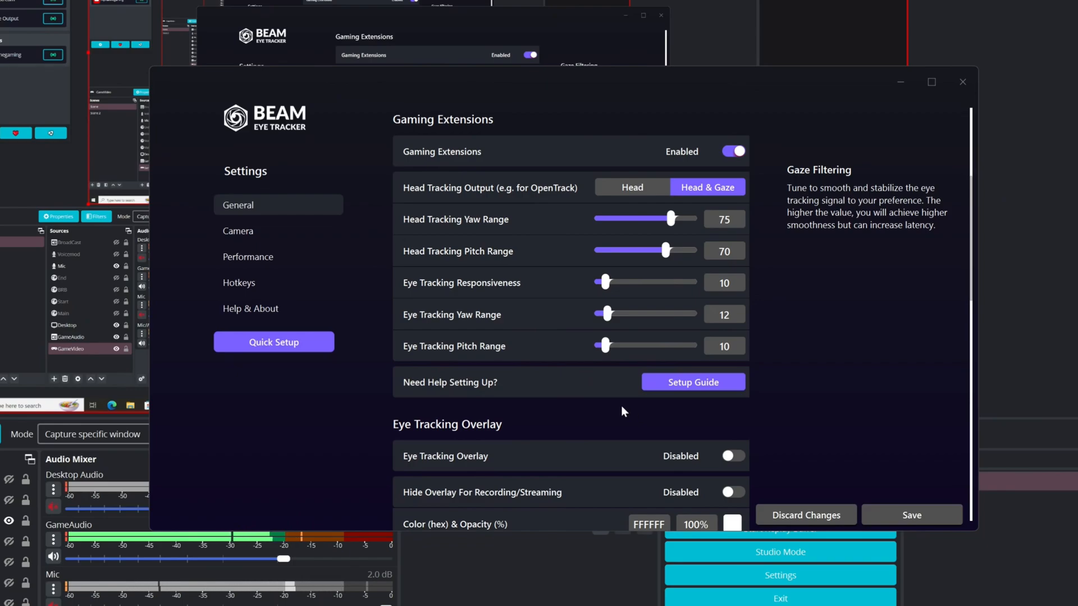
mouse_move(305, 249)
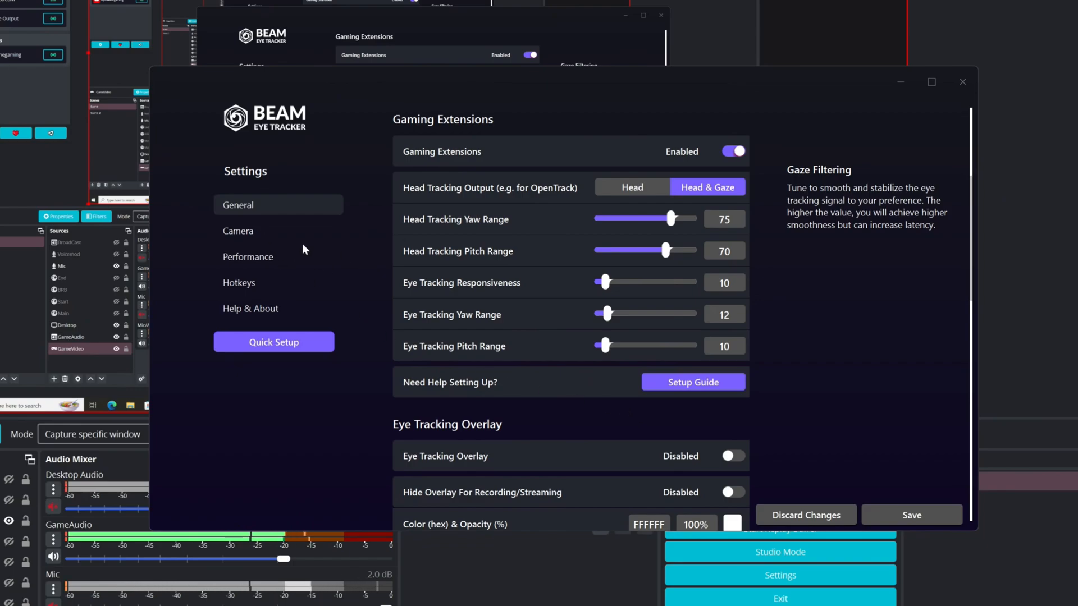
click(238, 230)
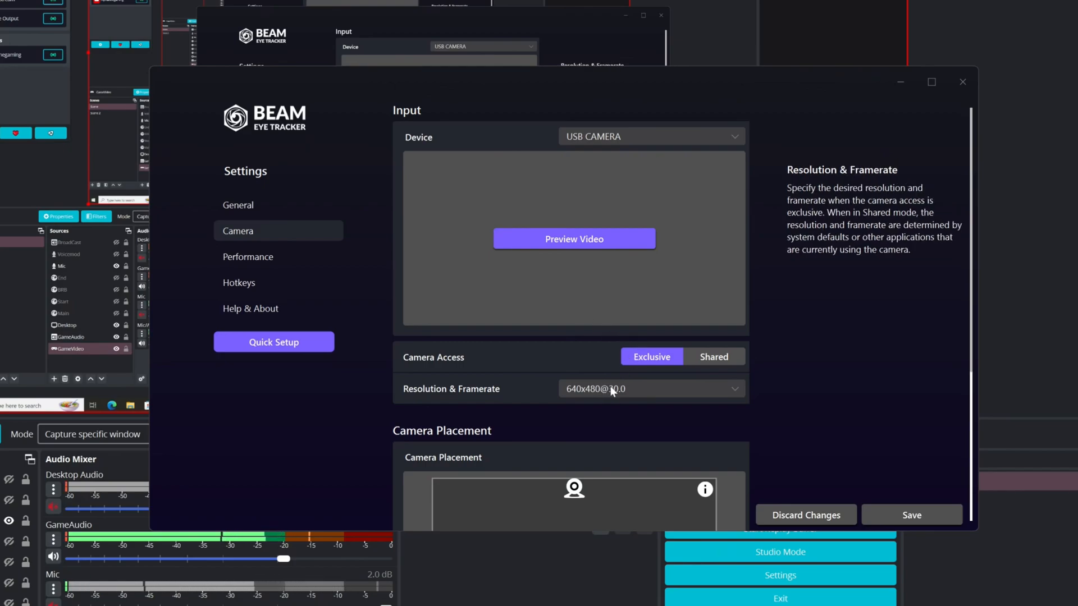
click(649, 388)
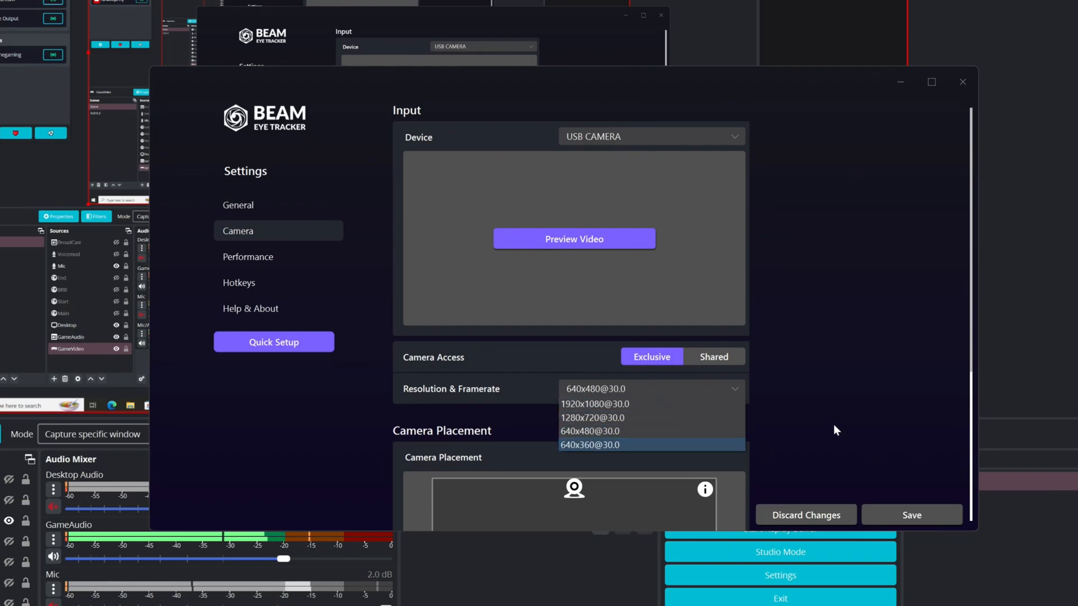
mouse_move(588, 432)
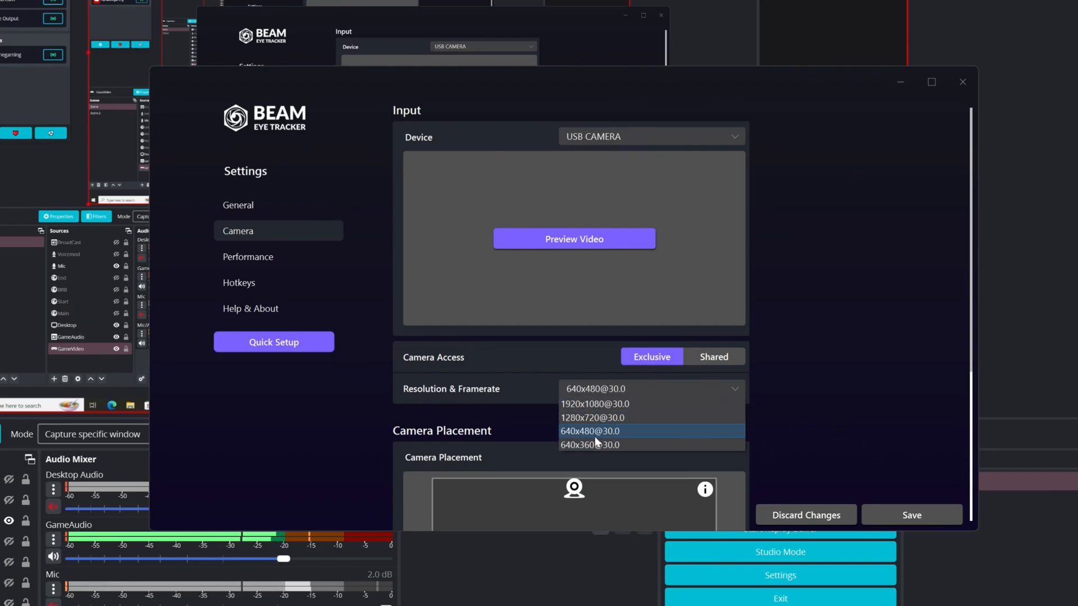
mouse_move(612, 417)
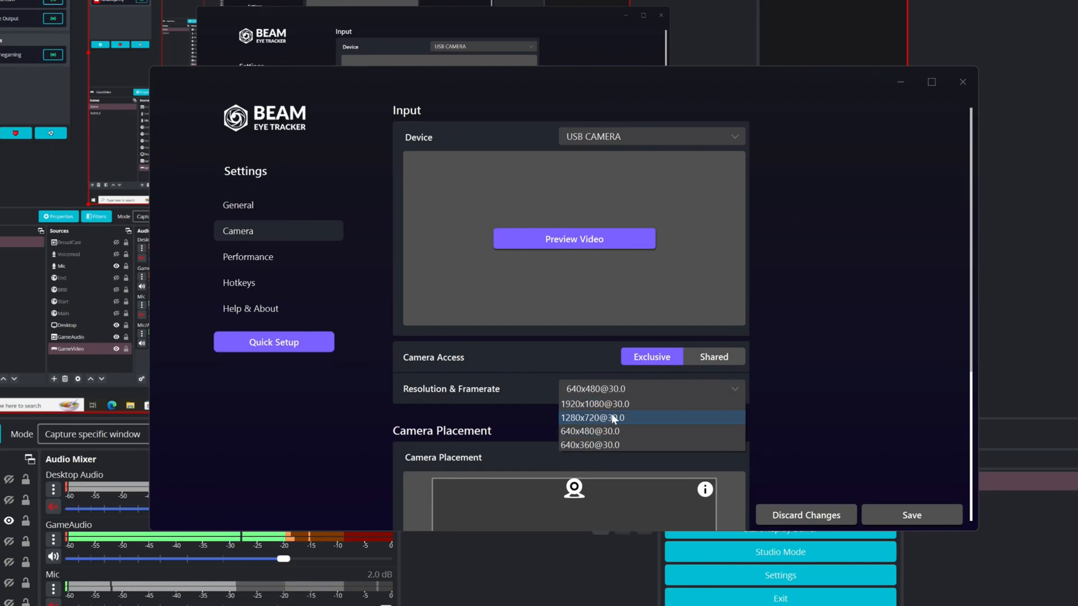
mouse_move(595, 404)
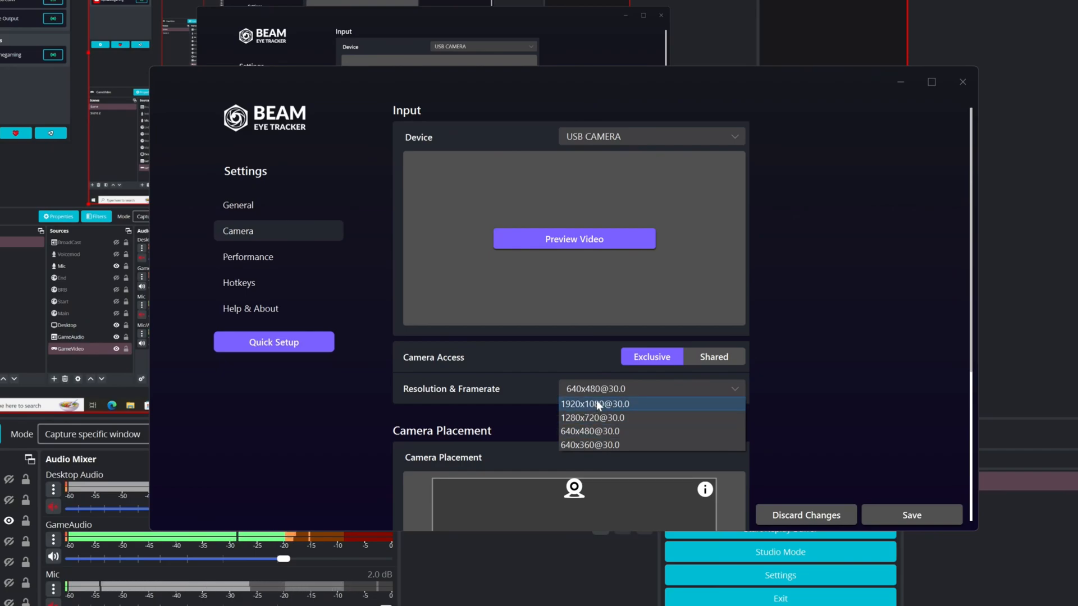
mouse_move(581, 411)
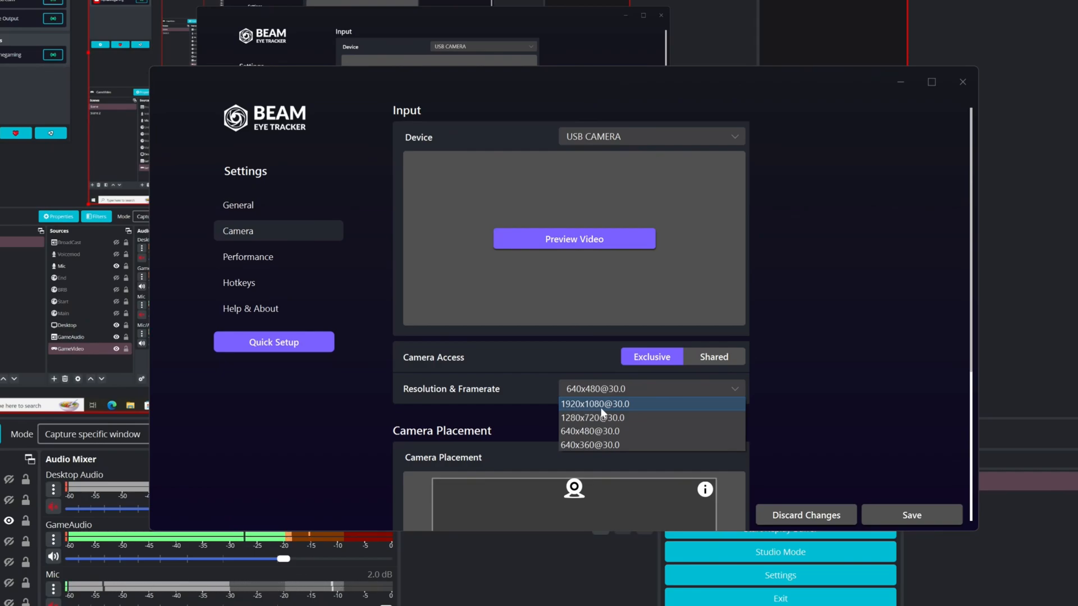
mouse_move(624, 405)
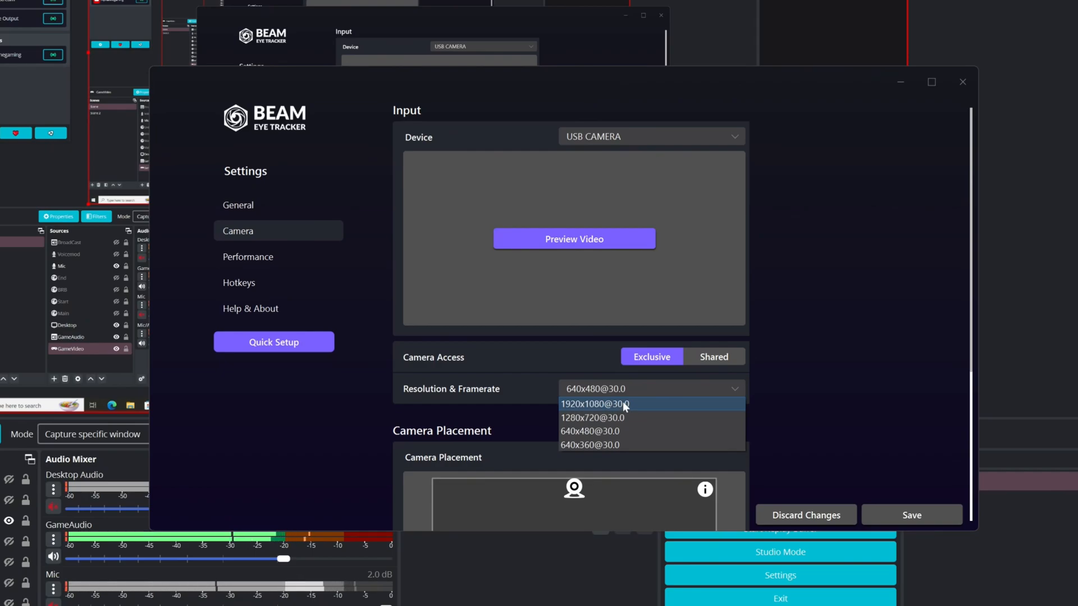
mouse_move(636, 408)
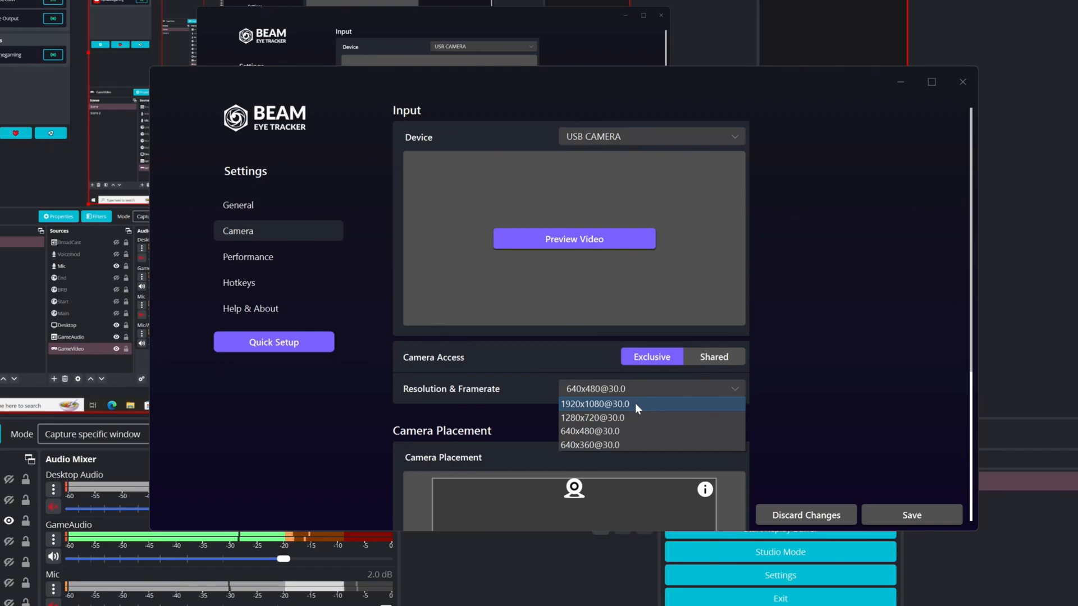
mouse_move(711, 407)
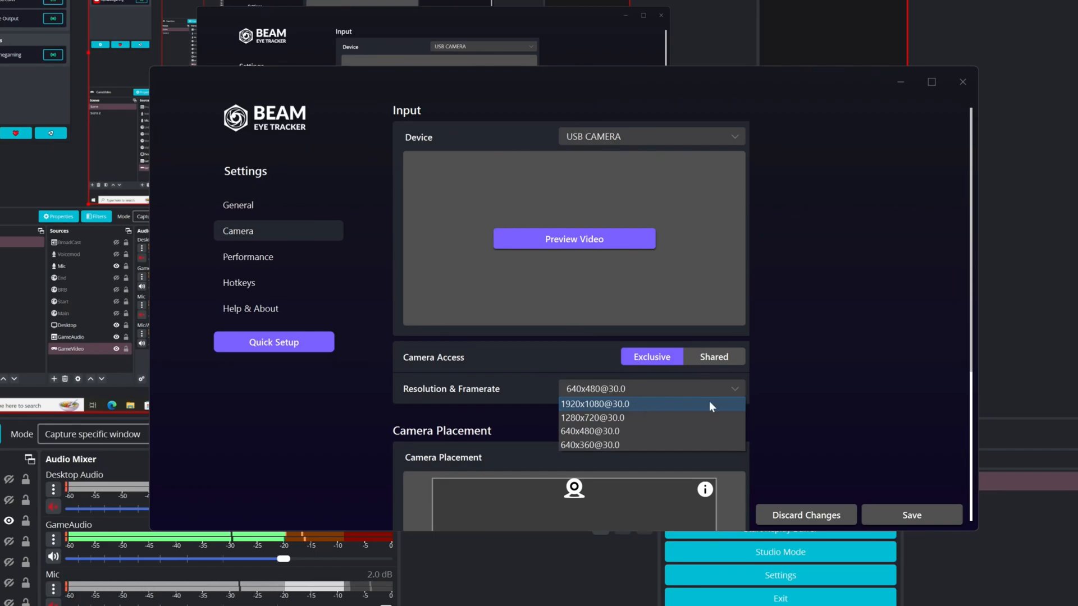
mouse_move(706, 407)
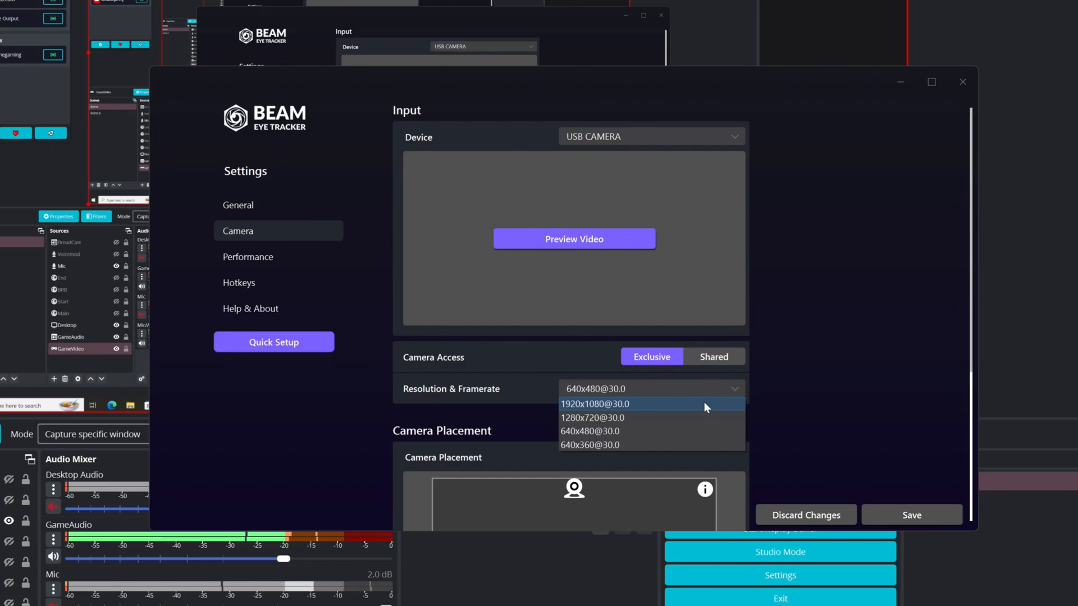
mouse_move(449, 393)
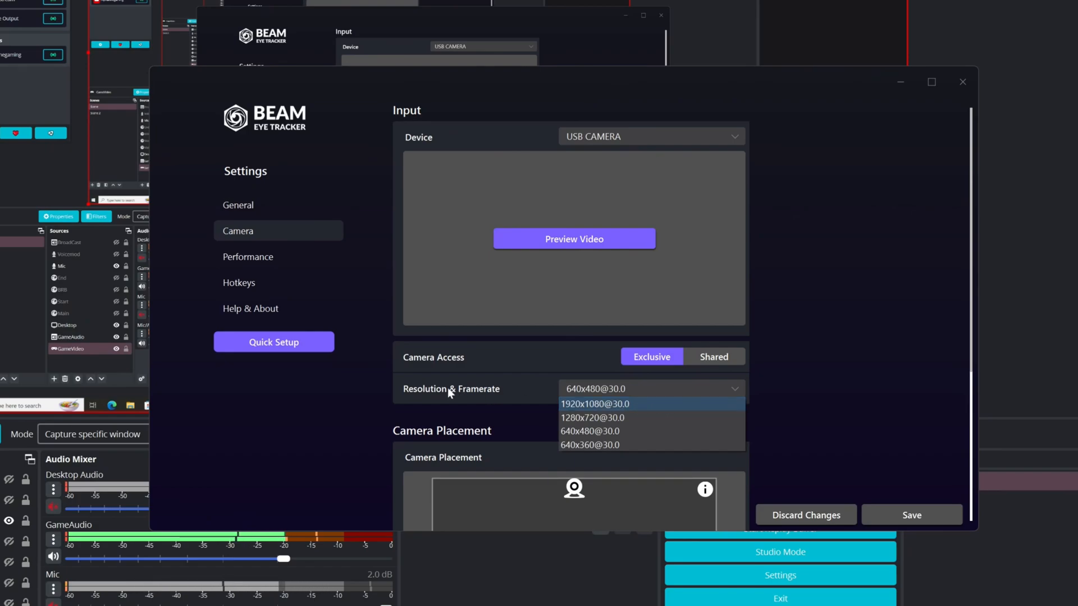
mouse_move(570, 236)
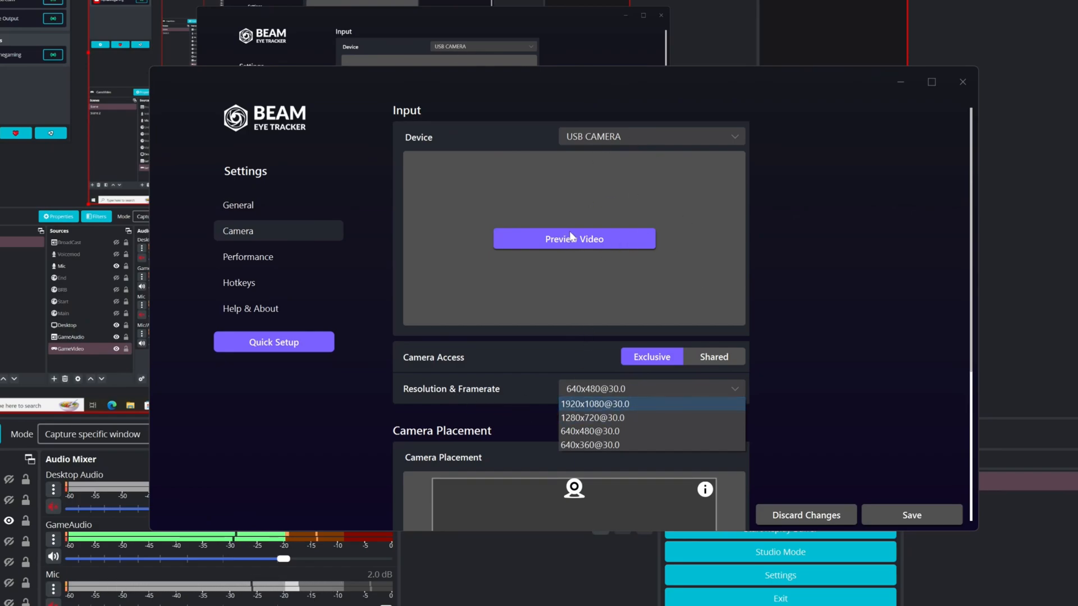
mouse_move(669, 415)
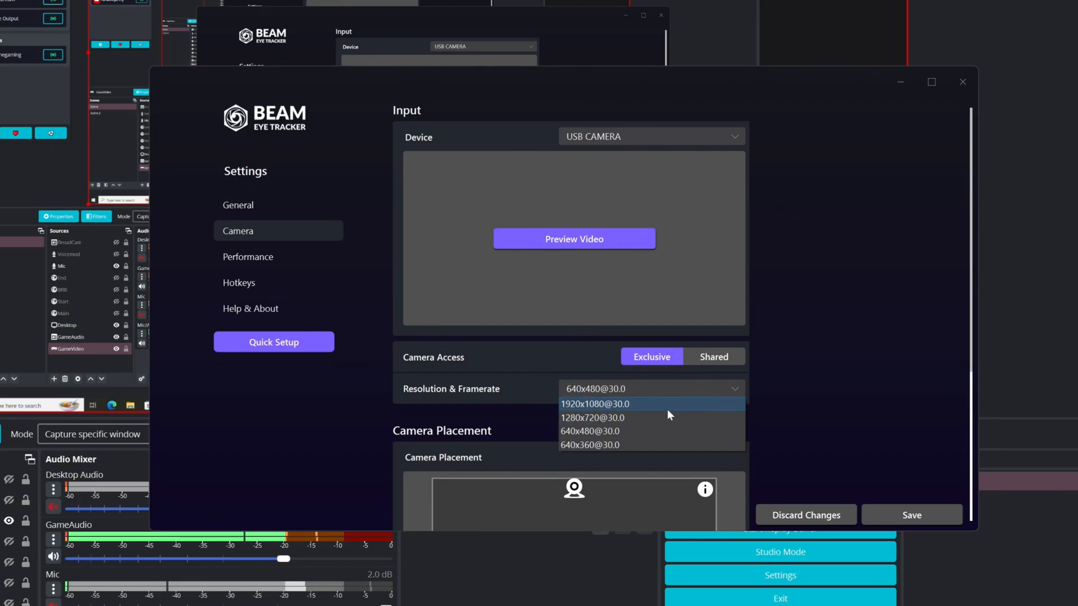
mouse_move(628, 417)
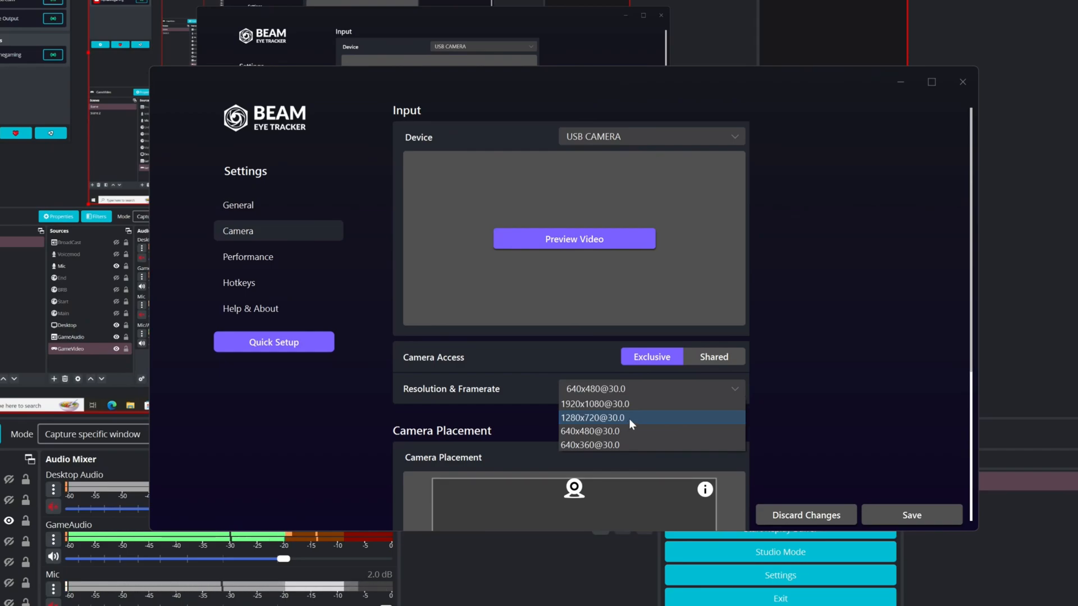
mouse_move(596, 421)
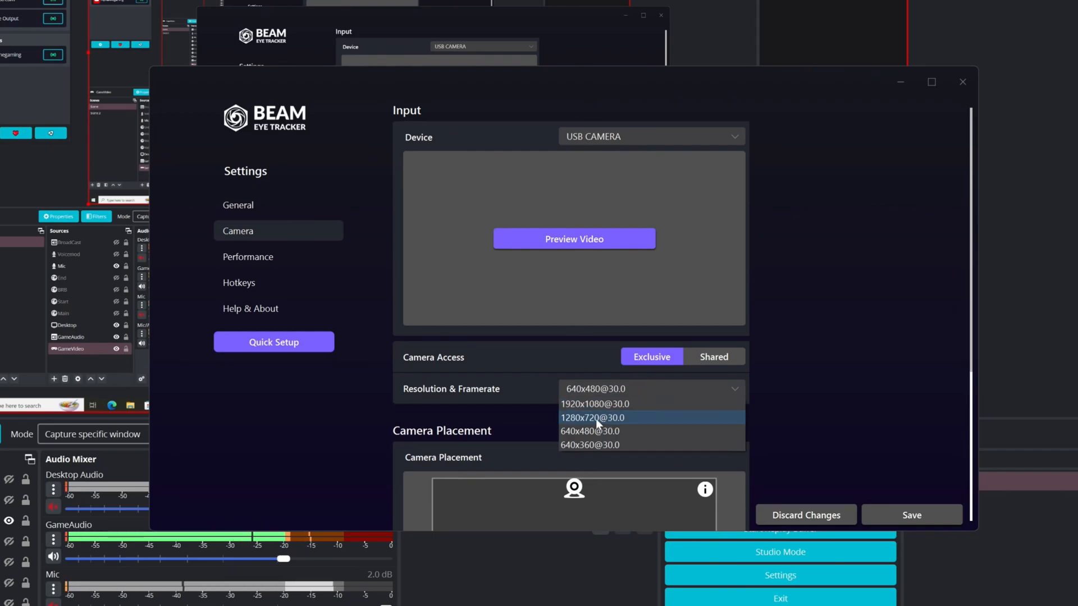
mouse_move(800, 431)
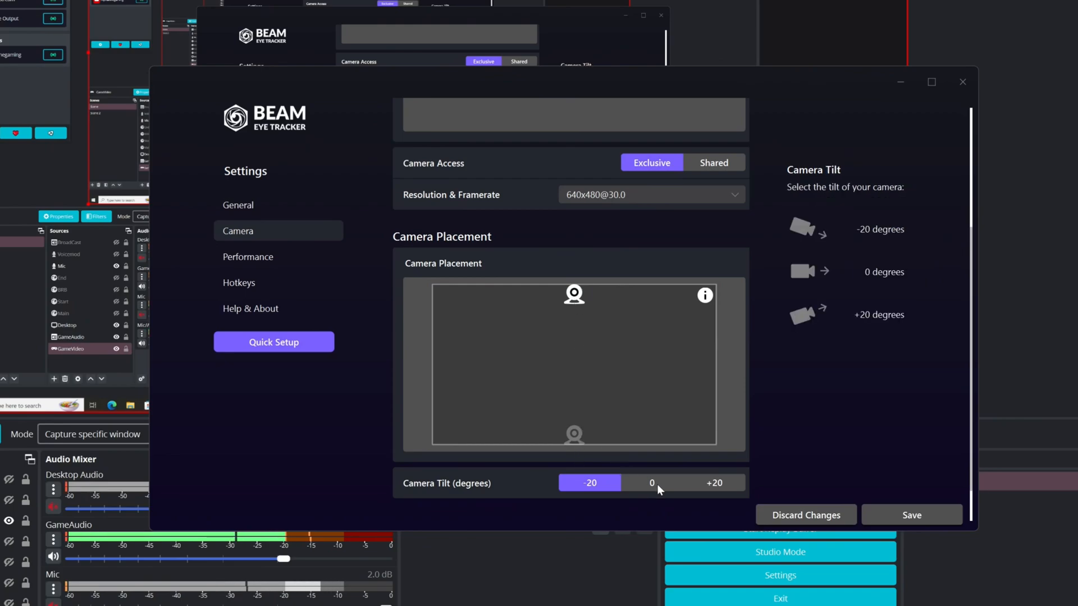
mouse_move(631, 491)
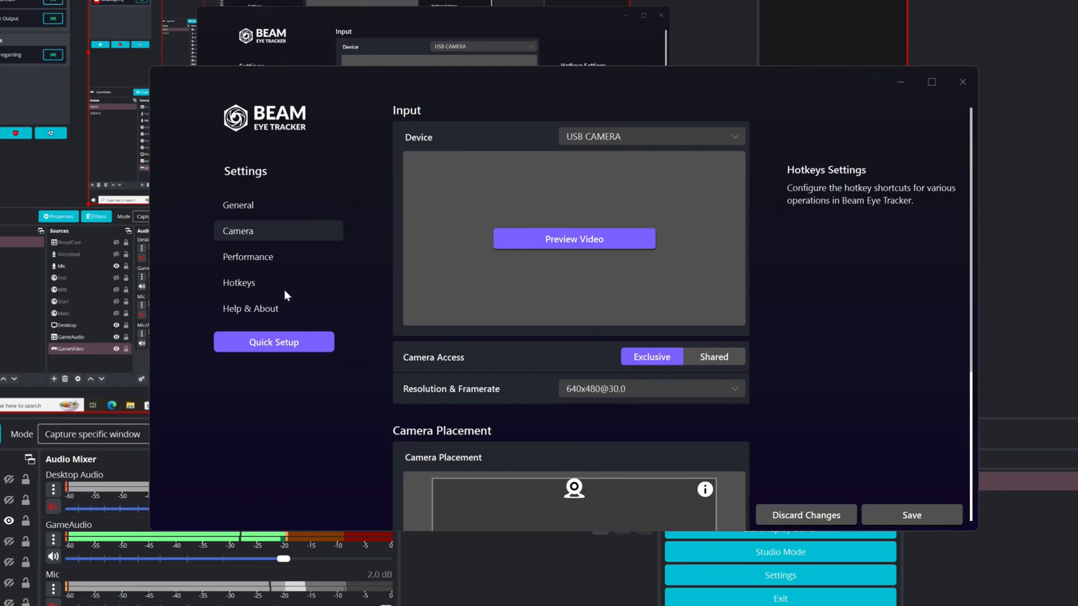
Bring up the Performance settings showing the High Performance power plan selected.
click(247, 257)
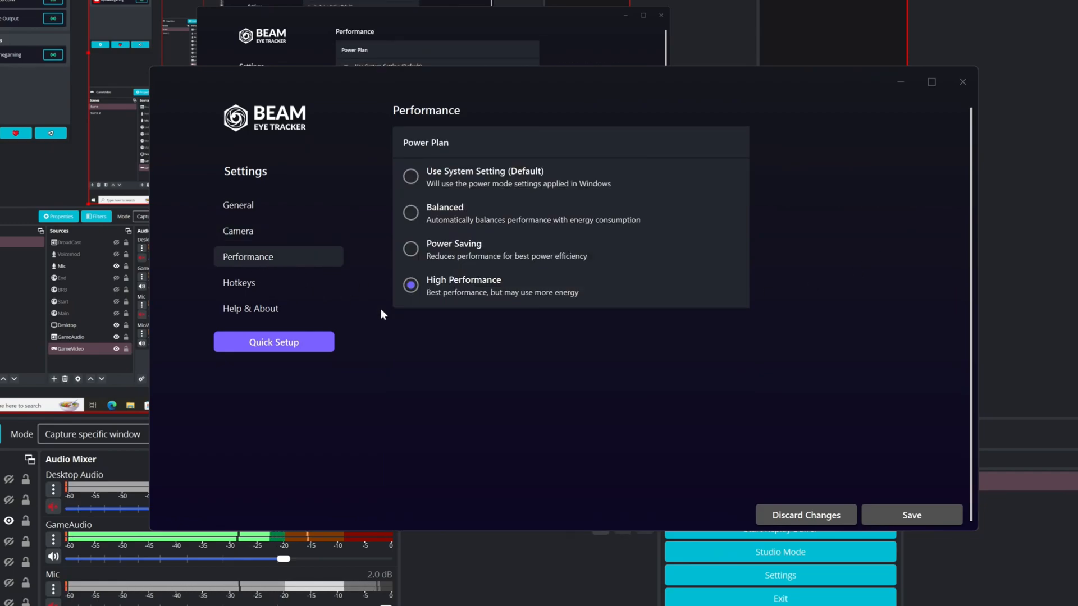
mouse_move(532, 310)
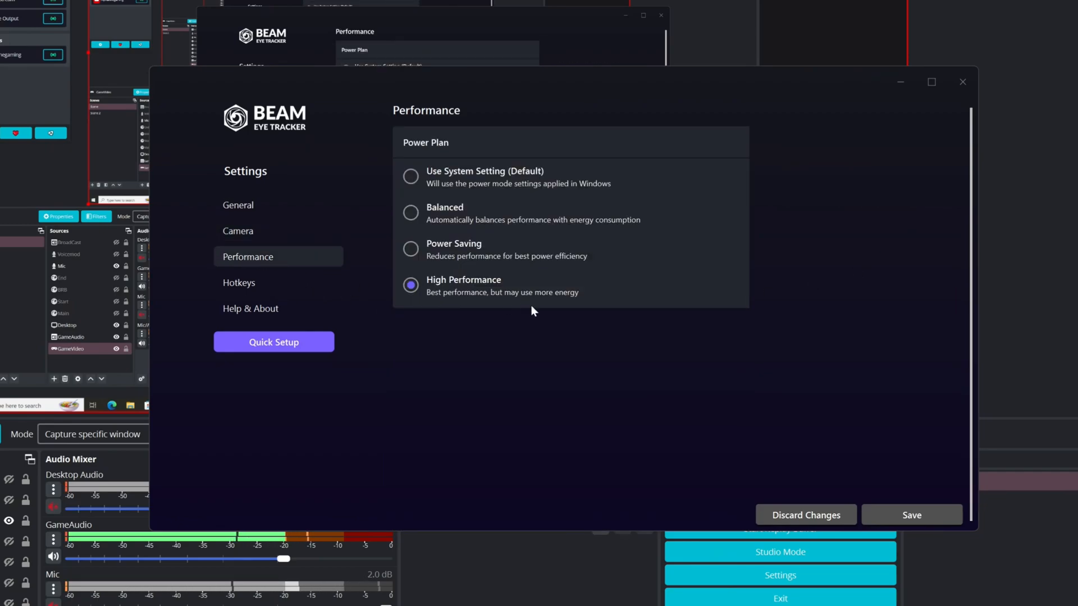
mouse_move(468, 296)
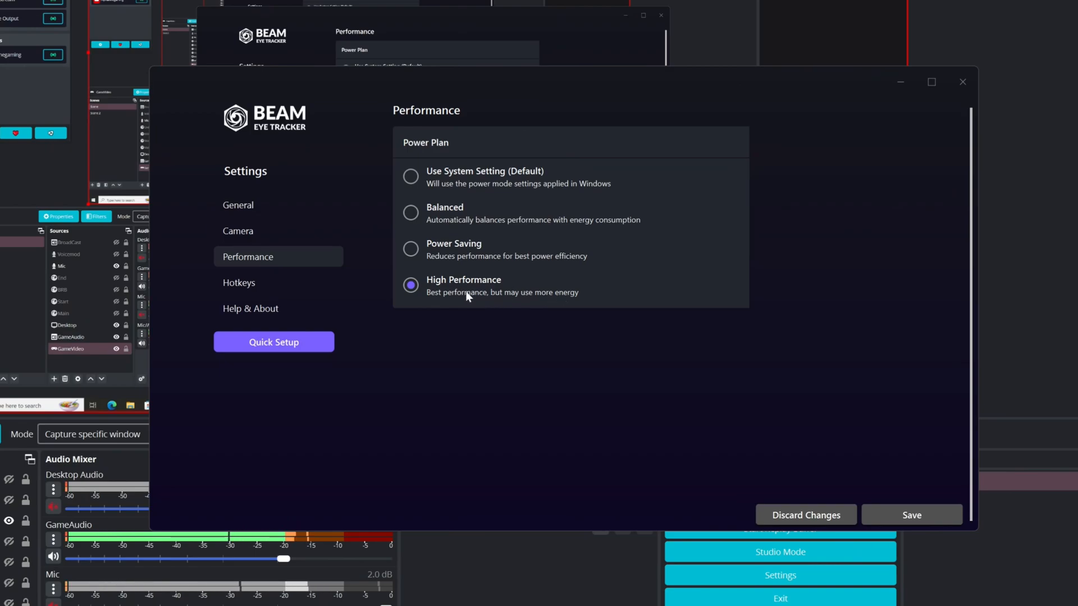
mouse_move(453, 293)
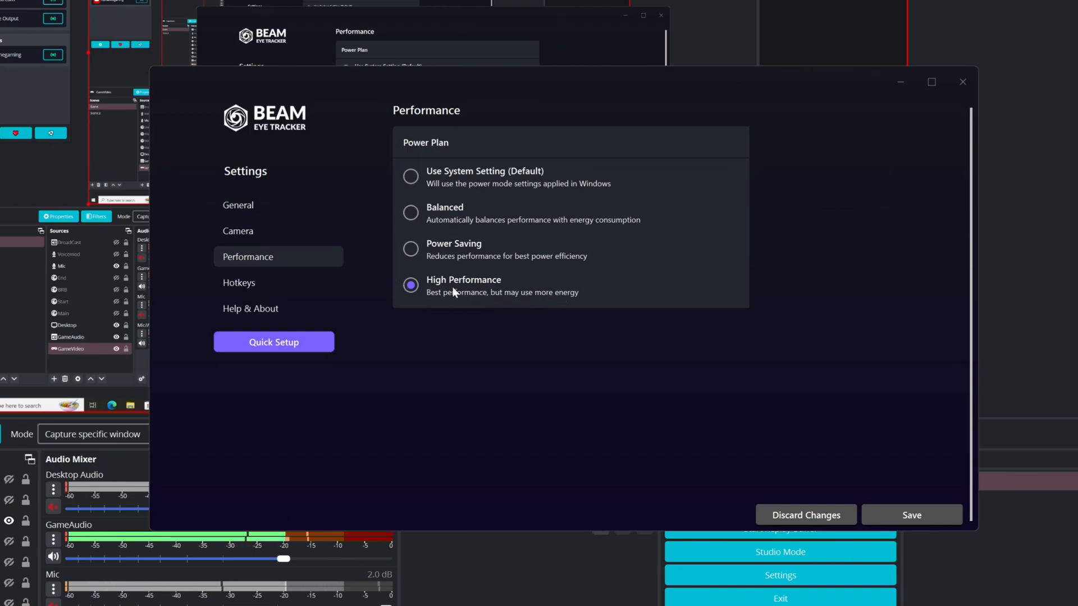
mouse_move(520, 309)
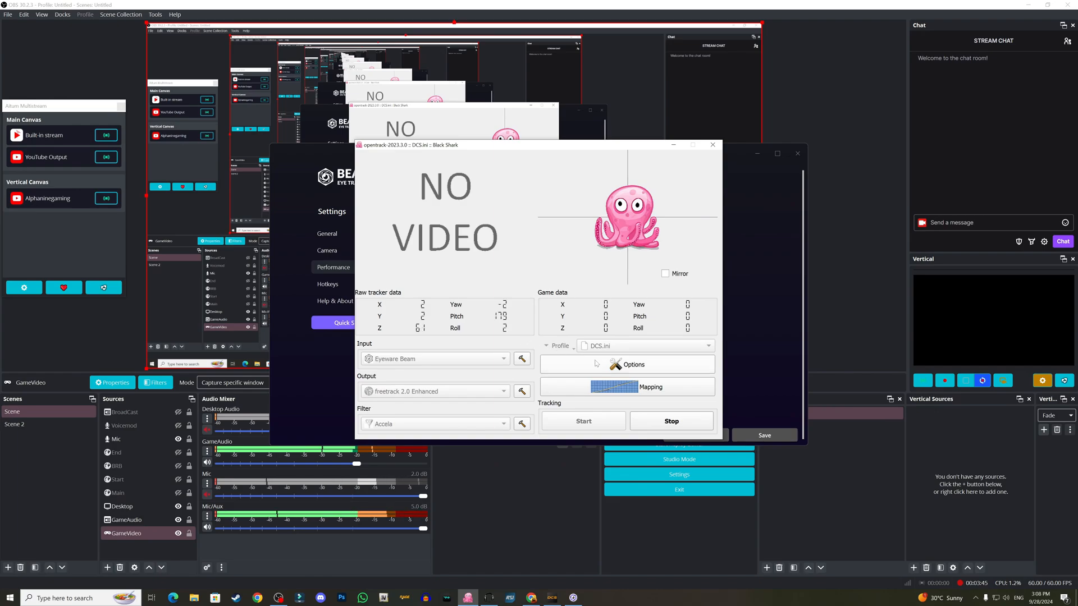
Move through the Options pages to the Accela filter settings (rotation 2.5°, position 1.5mm smoothing).
click(626, 364)
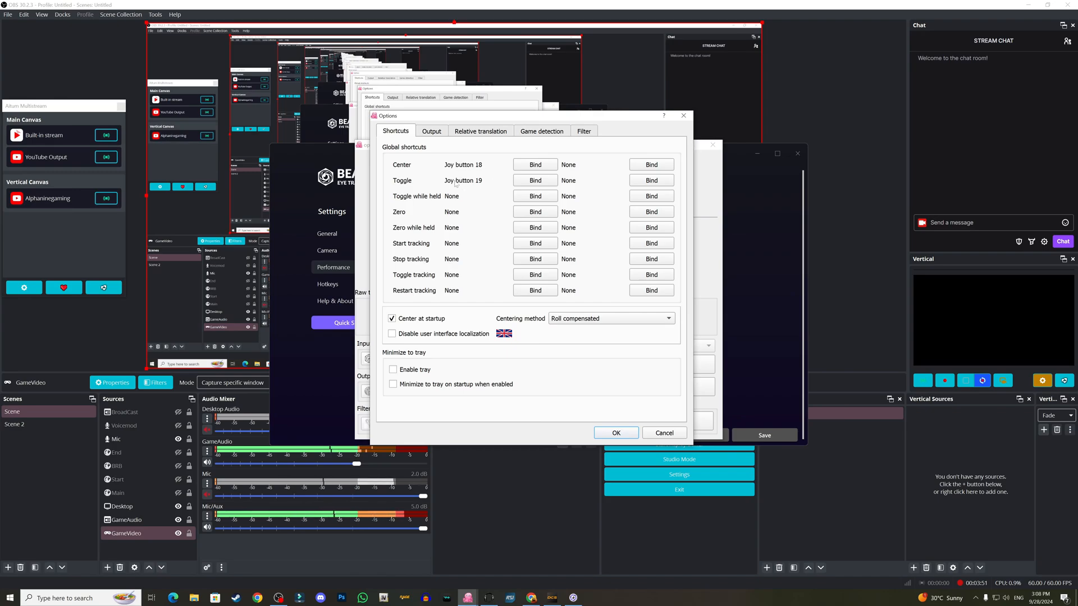
click(431, 131)
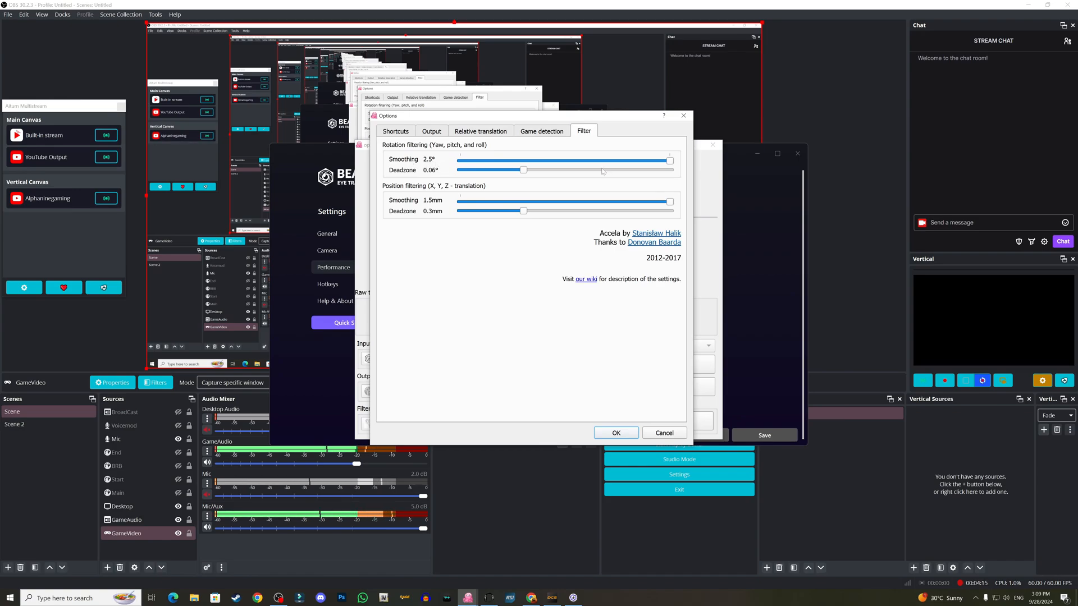
mouse_move(552, 196)
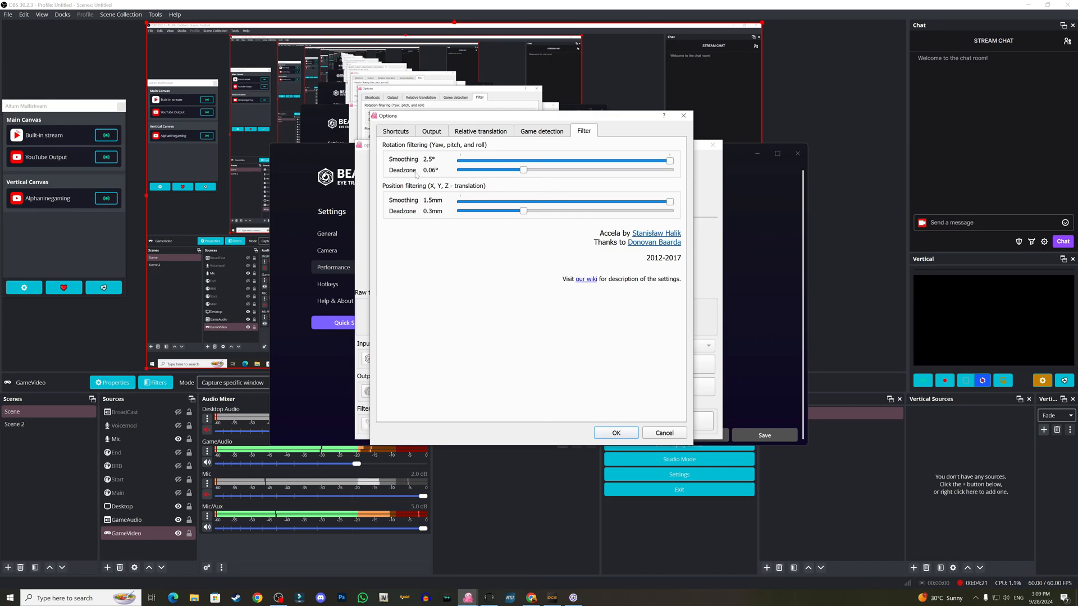
mouse_move(432, 179)
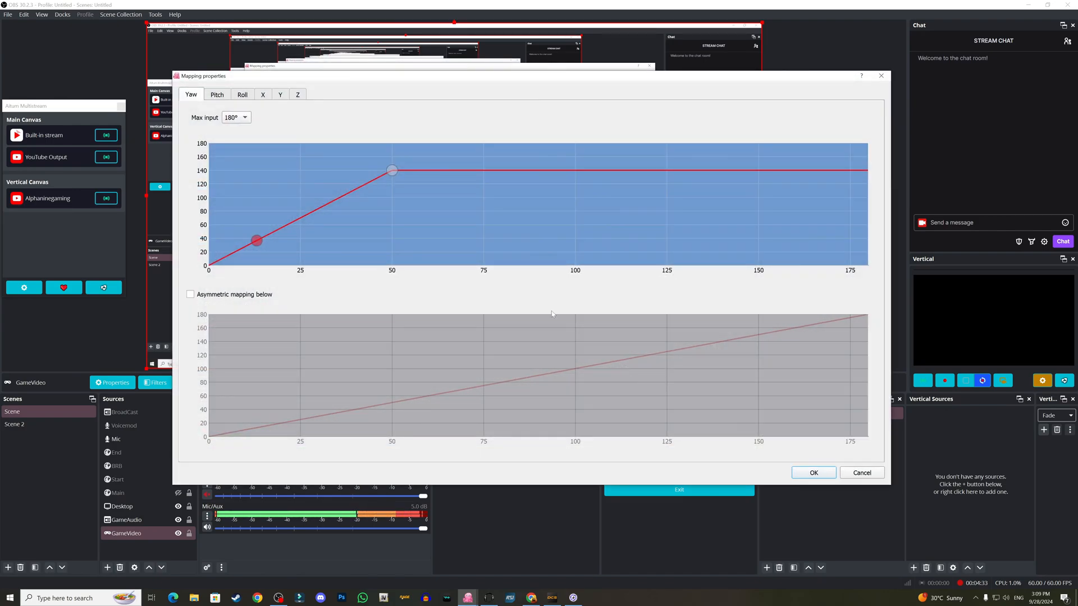
Adjust the yaw curve, then shape the asymmetric pitch curves peaking at 90 by input 30 and 40.
drag(256, 240, 232, 253)
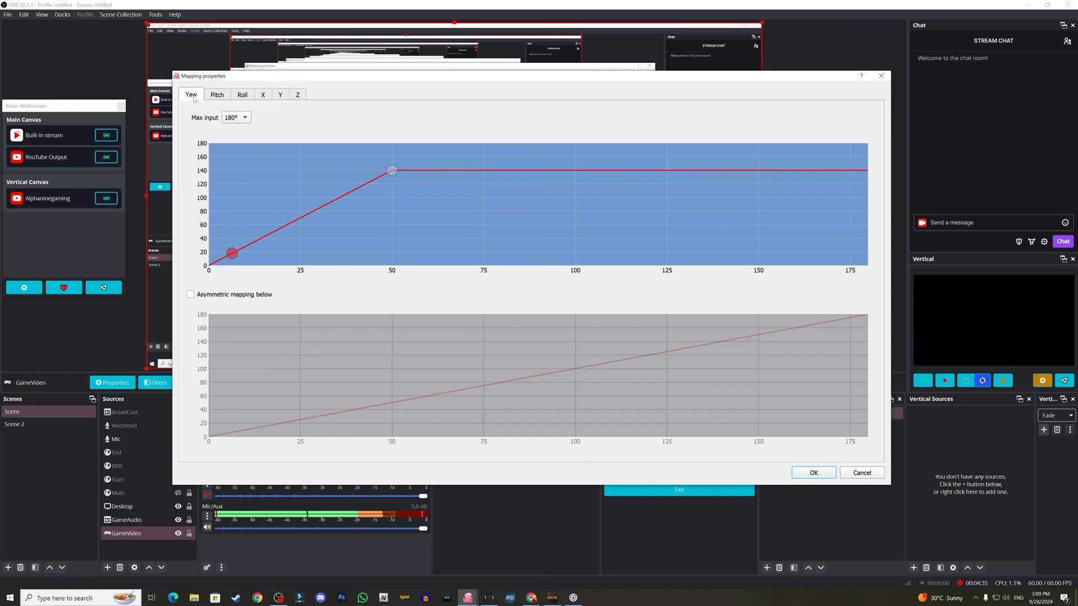
mouse_move(352, 189)
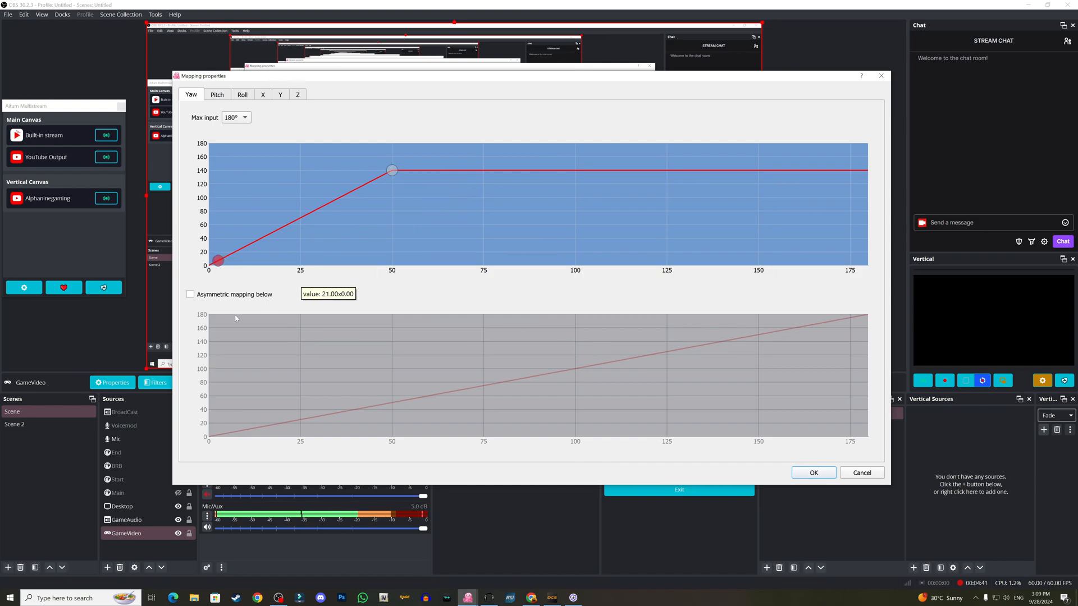
click(216, 94)
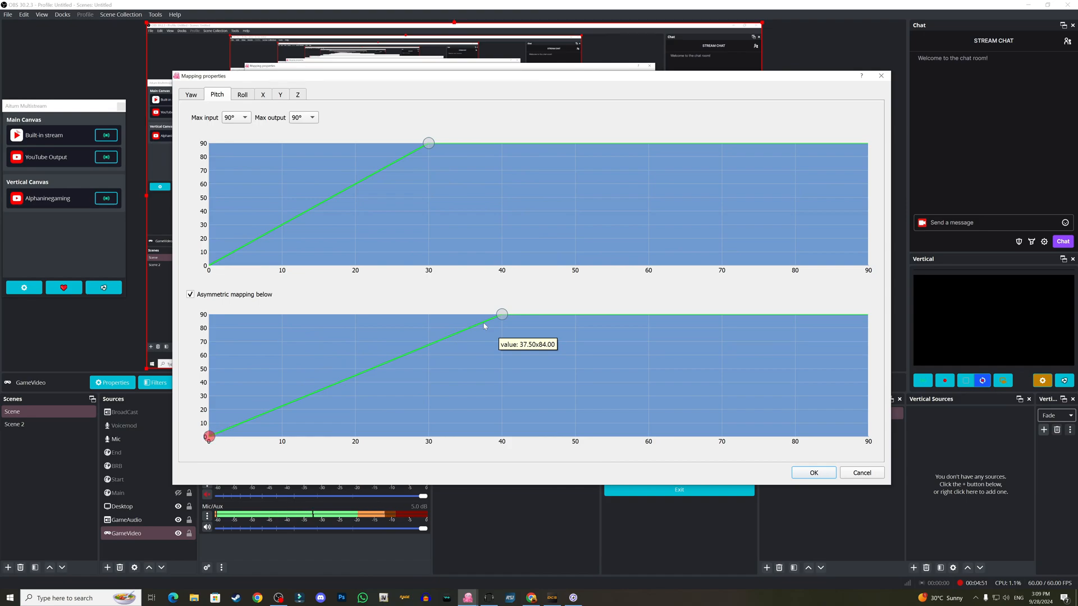
drag(210, 436, 297, 398)
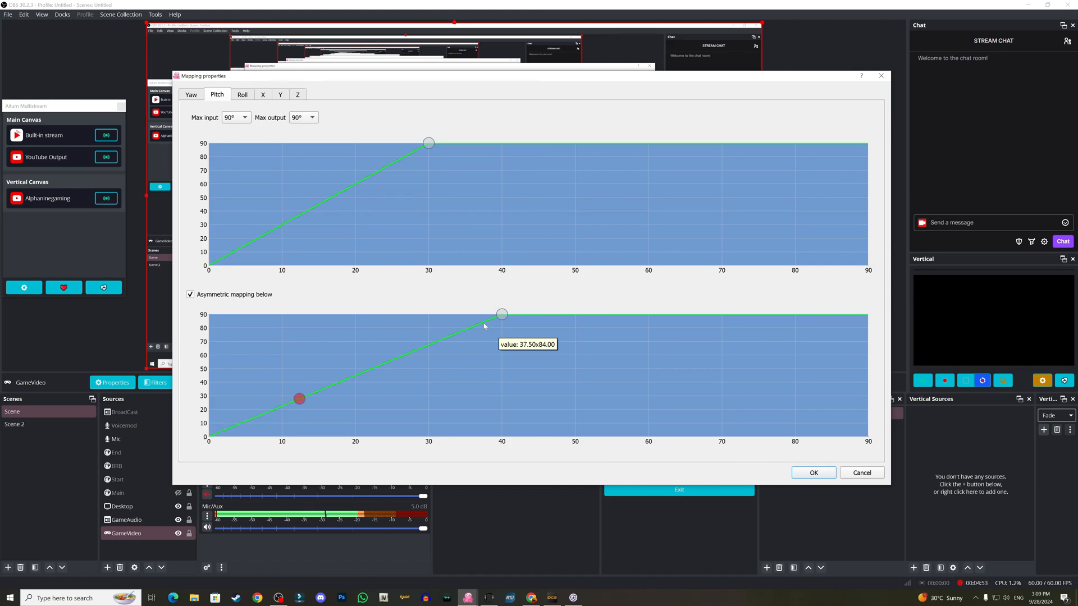
drag(299, 398, 337, 383)
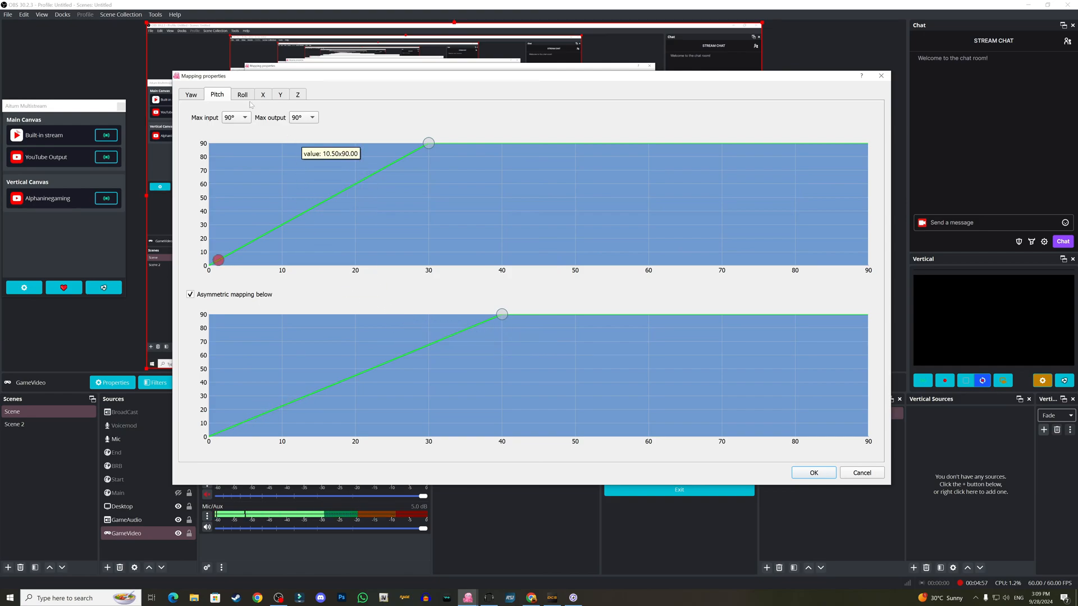
Check the roll and X position curves, nudging an X curve point, then move to Y.
click(242, 94)
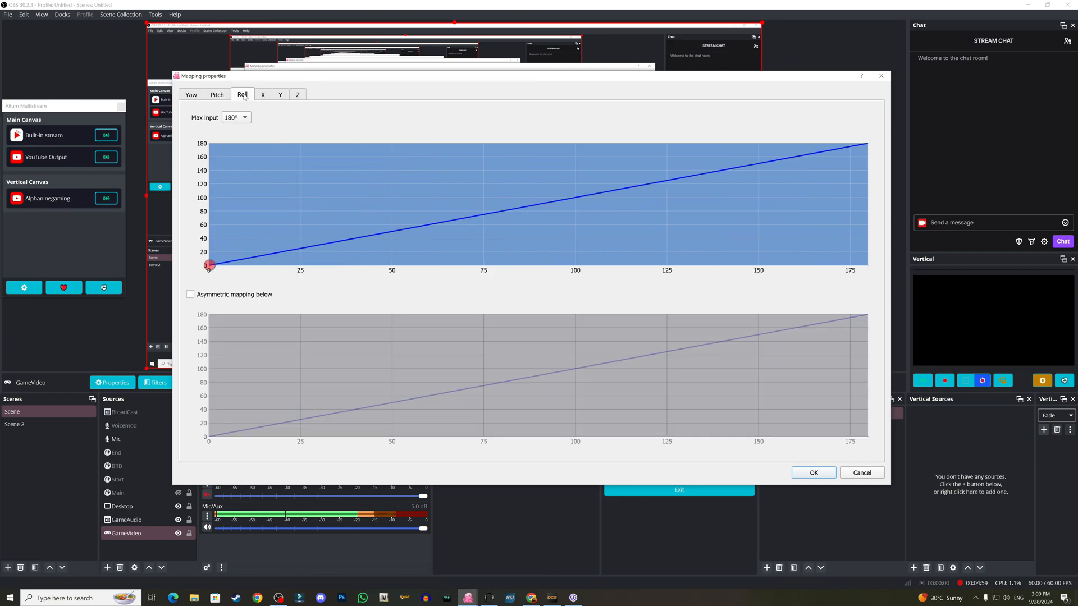
click(263, 94)
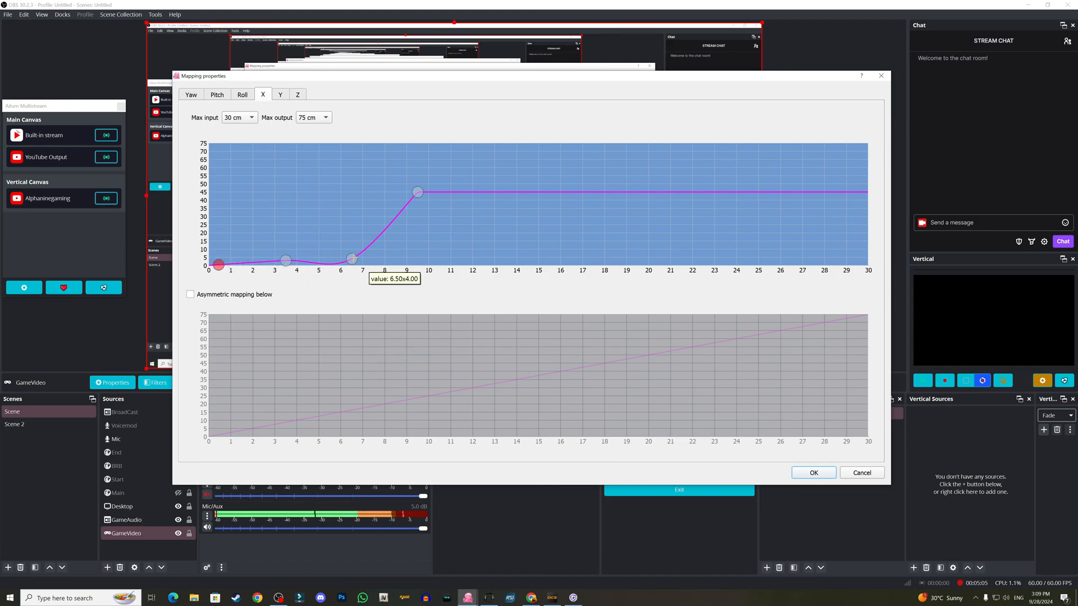
drag(355, 259, 350, 260)
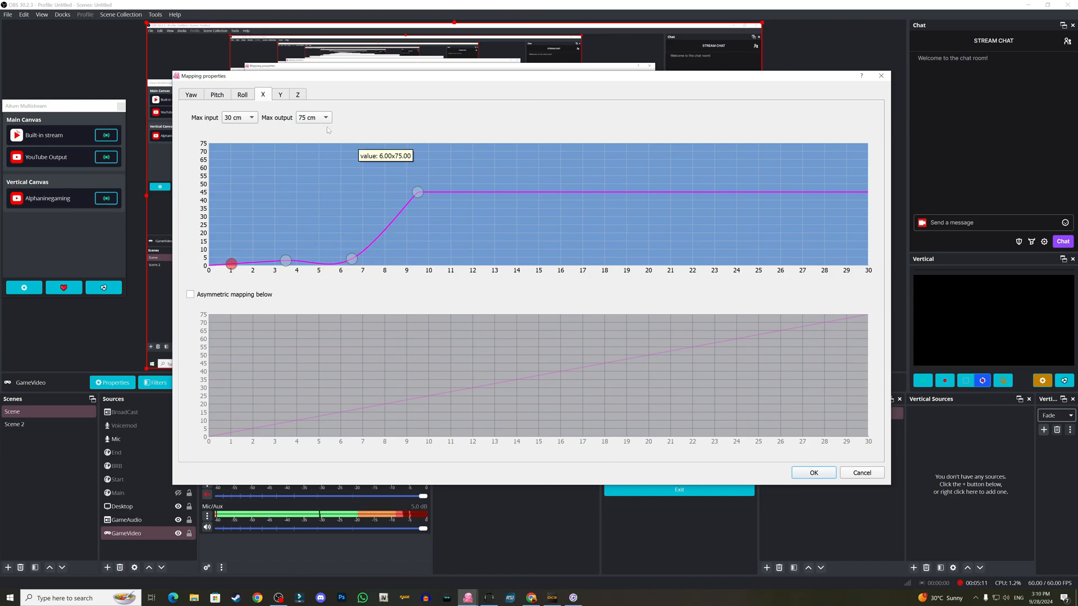
click(280, 95)
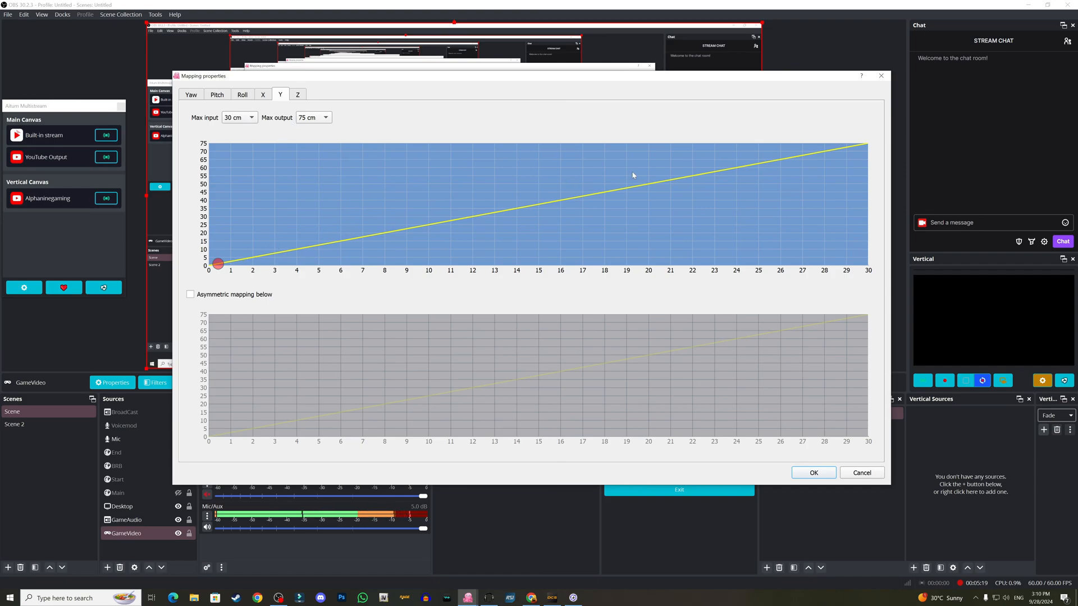
Check the Z position curve and fine-tune its lowest control point.
click(297, 94)
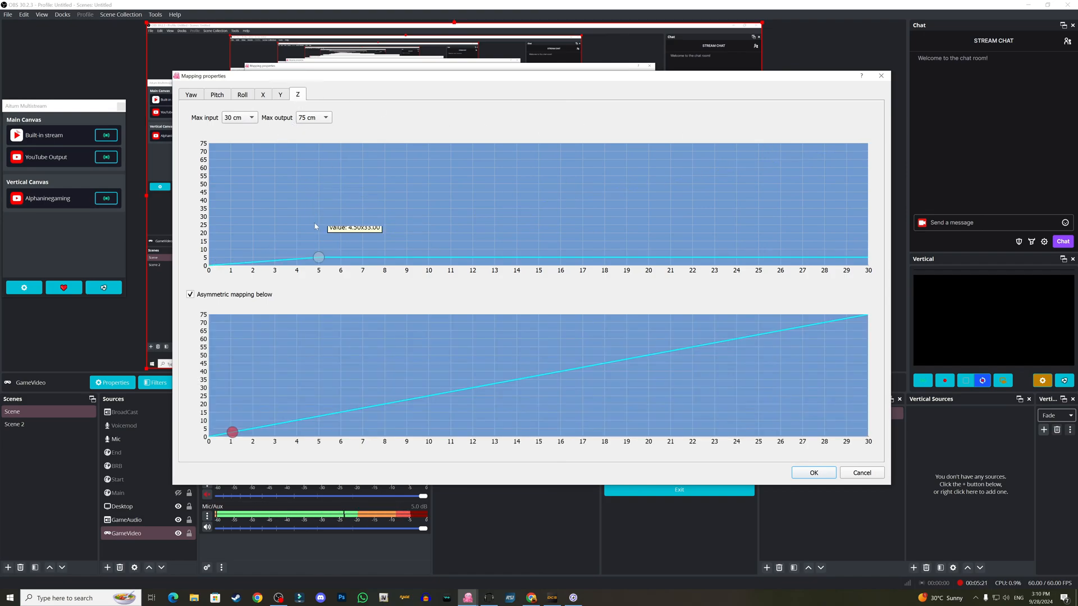
mouse_move(352, 278)
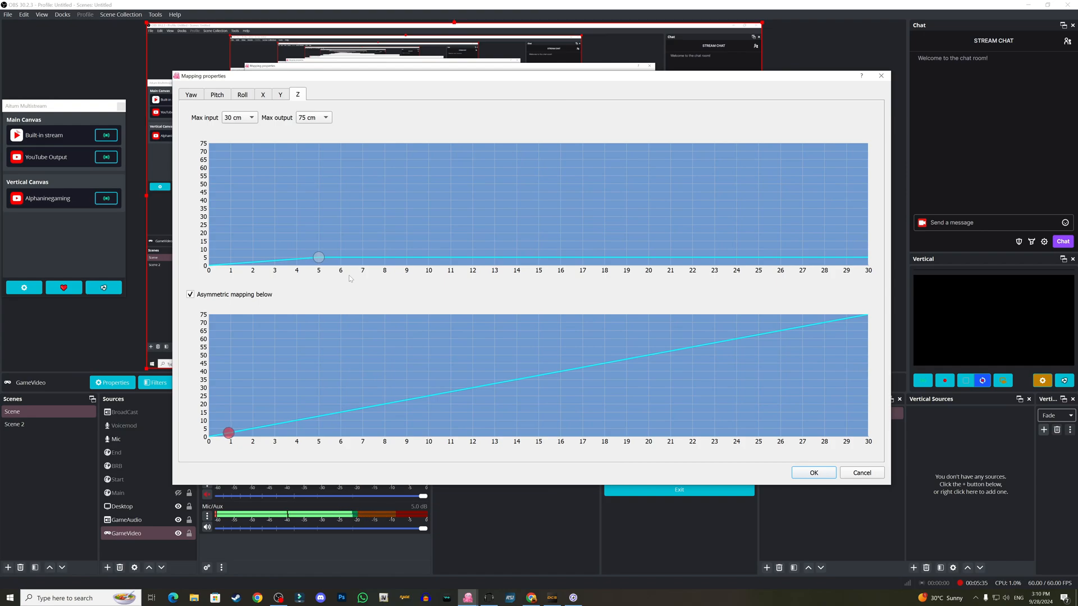
drag(228, 432, 221, 434)
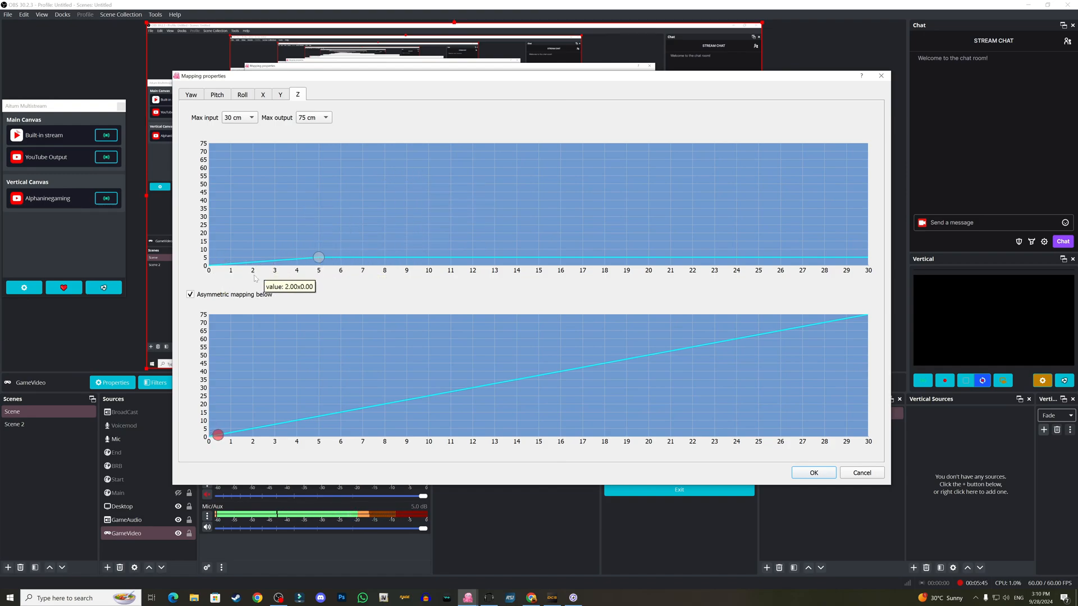
mouse_move(378, 340)
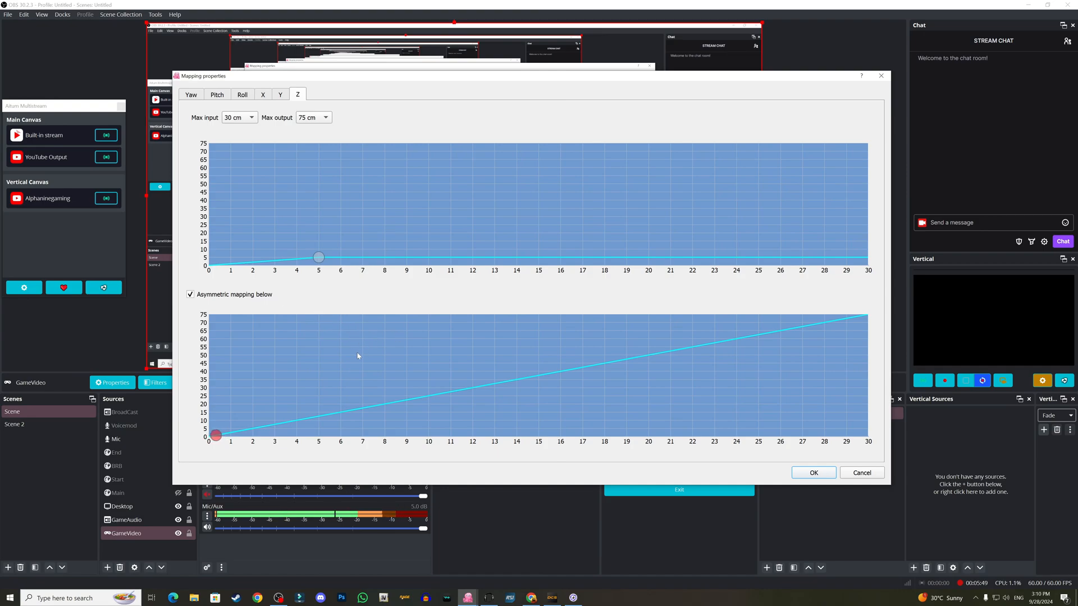
drag(215, 435, 228, 432)
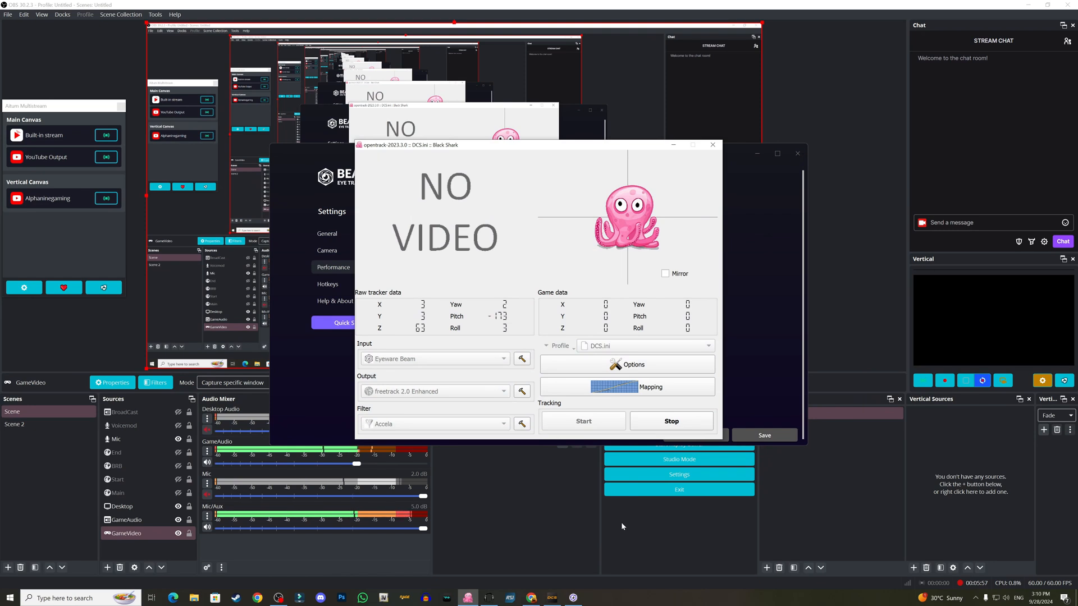
Switch to the DCS World window from the taskbar with head tracking still running.
click(120, 506)
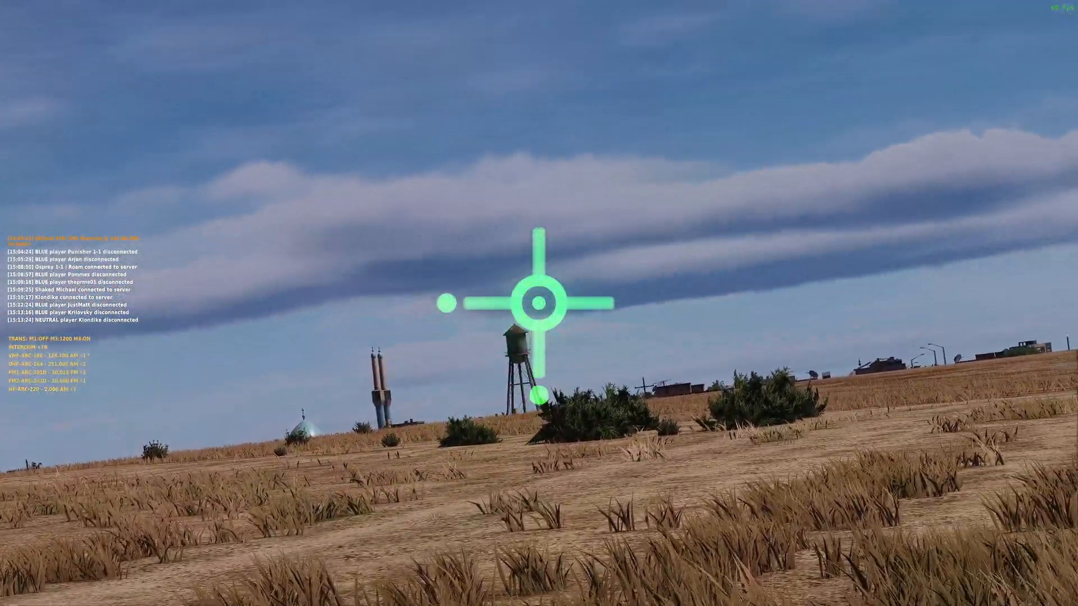
mouse_move(539, 303)
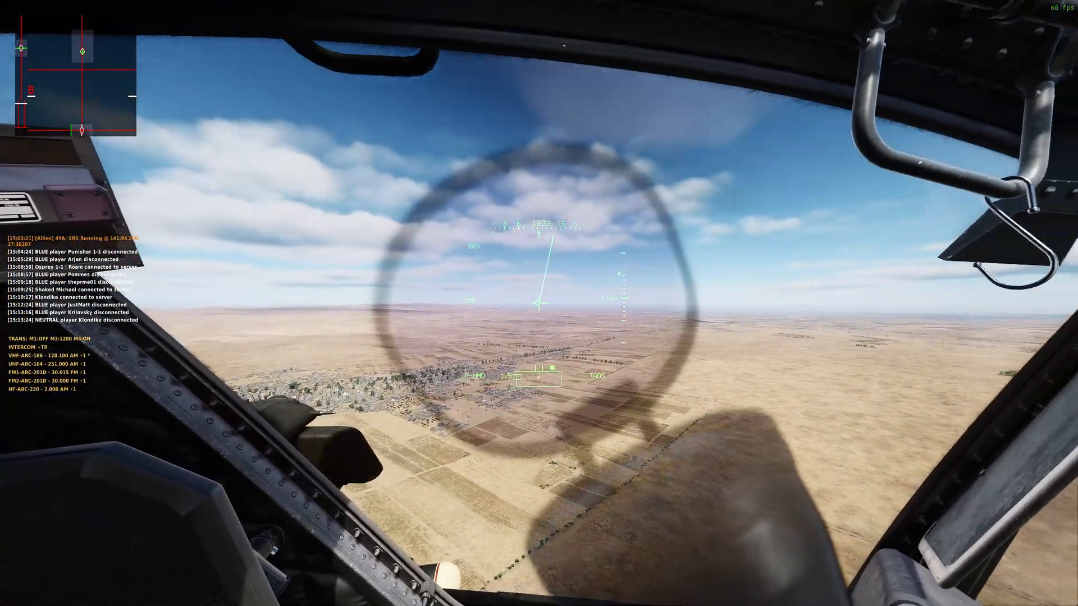
mouse_move(539, 304)
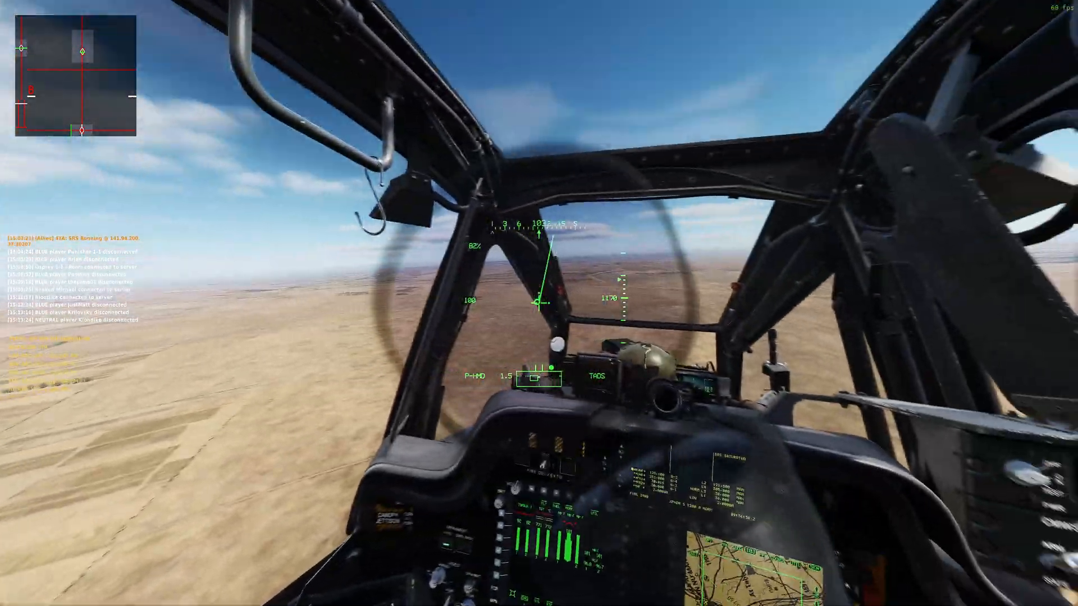